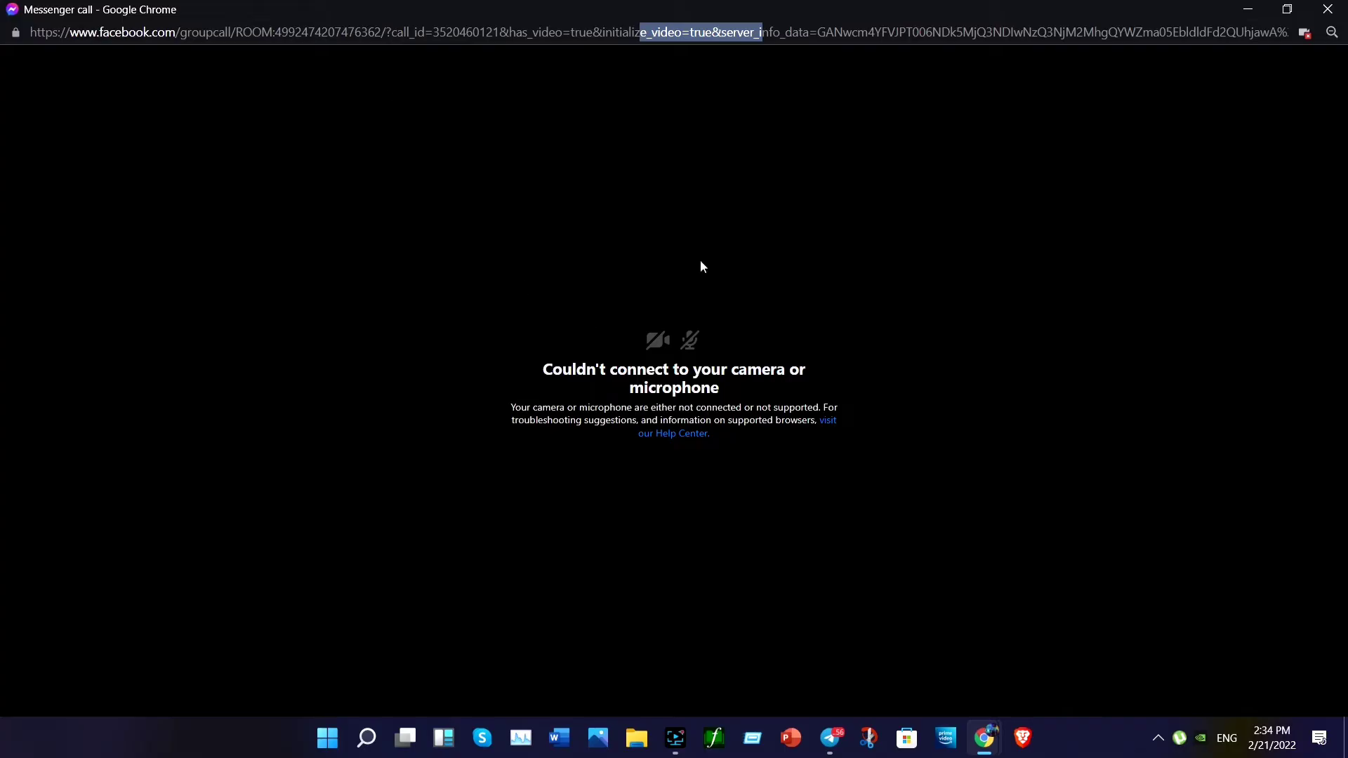
# Allow location, camera and microphone for facebook.com in the address-bar site panel
pyautogui.click(14, 33)
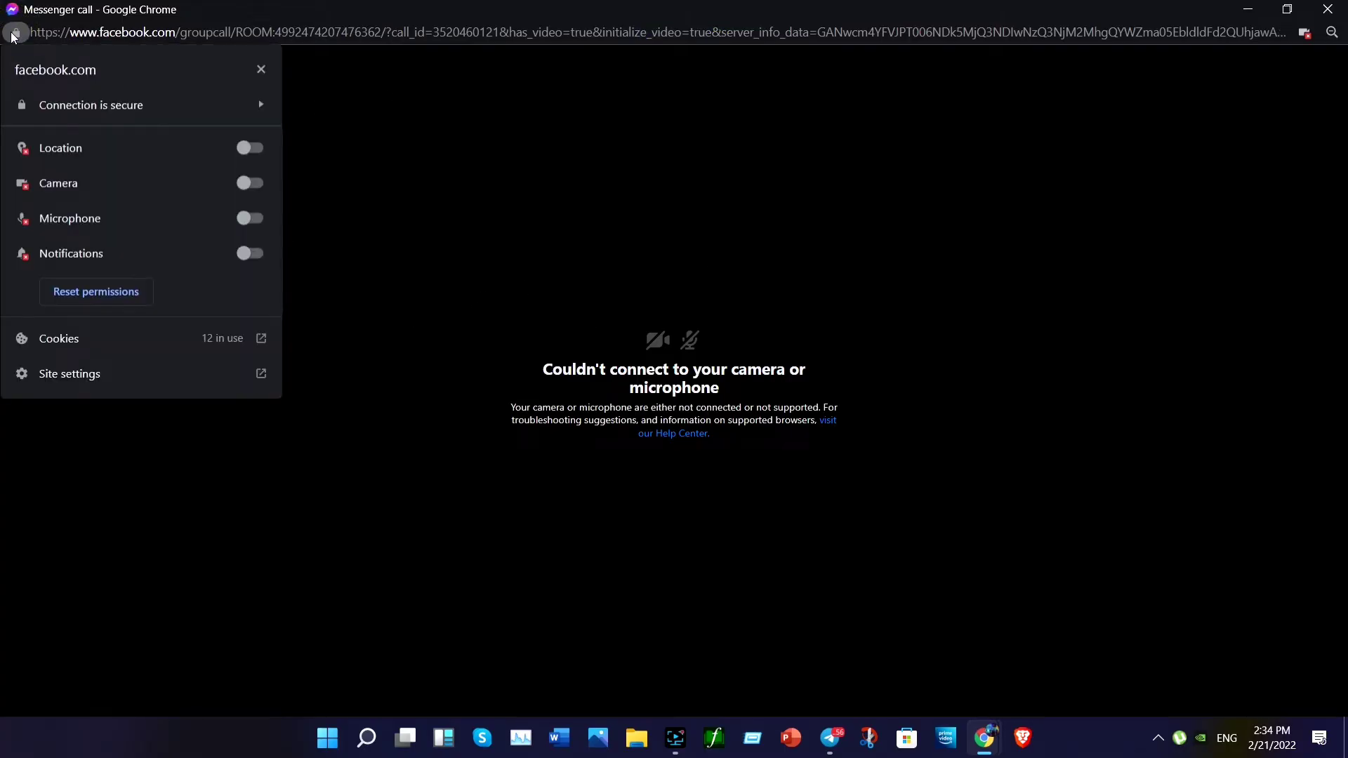
pyautogui.moveTo(214, 133)
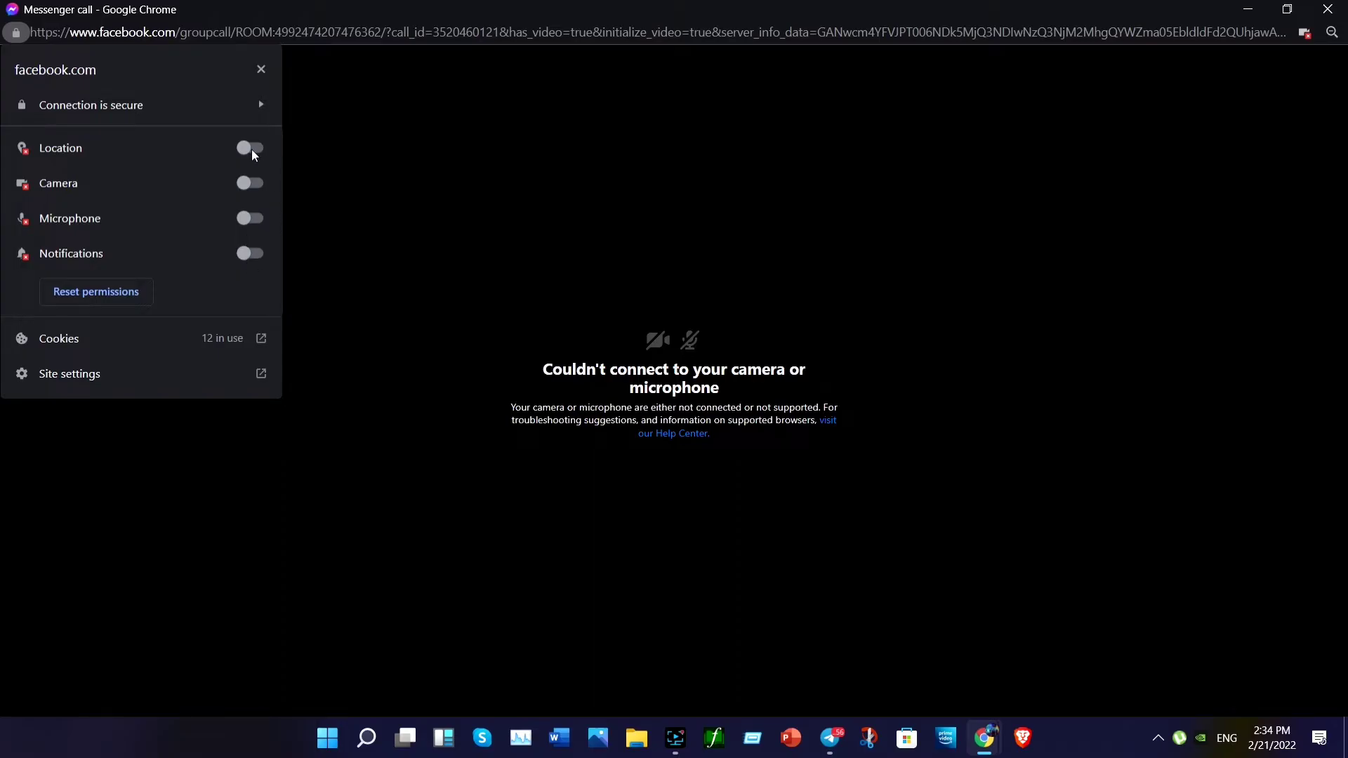
pyautogui.click(249, 182)
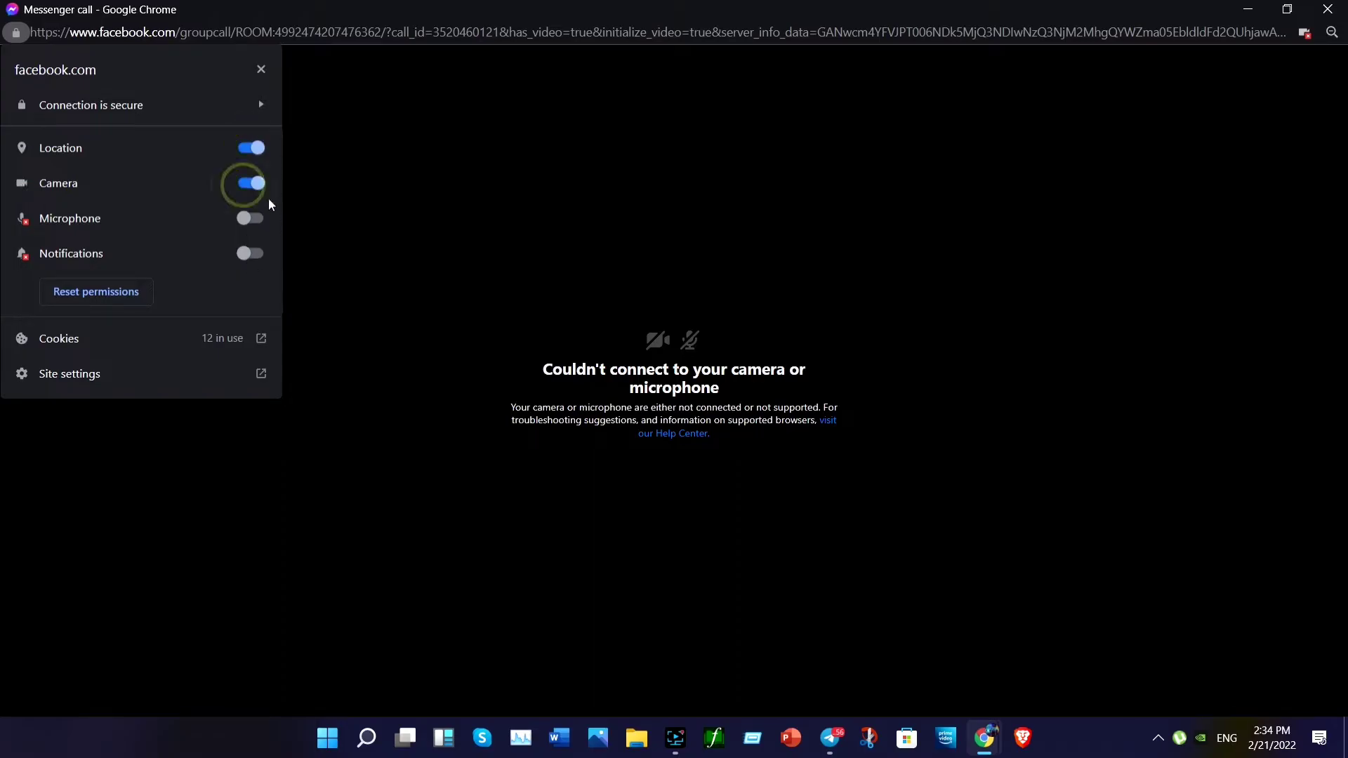
pyautogui.click(249, 217)
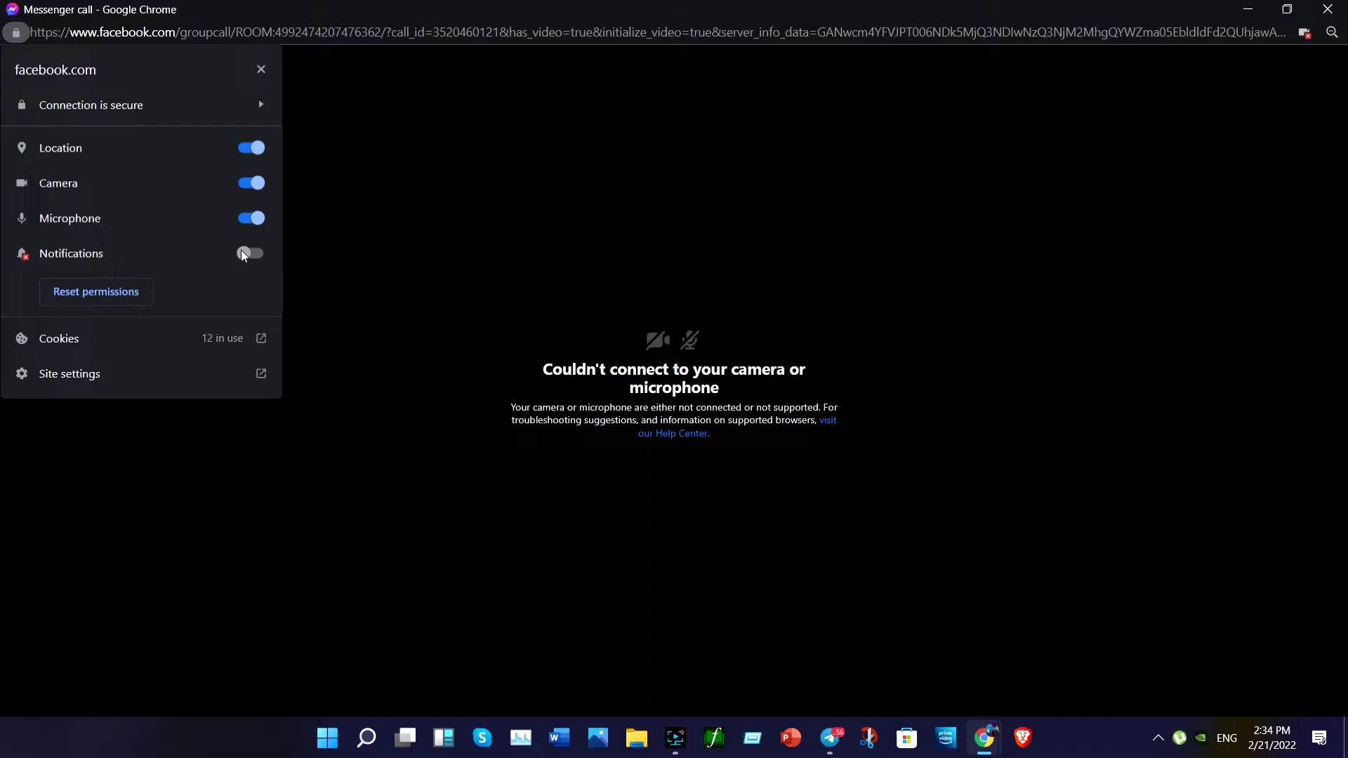
pyautogui.click(250, 252)
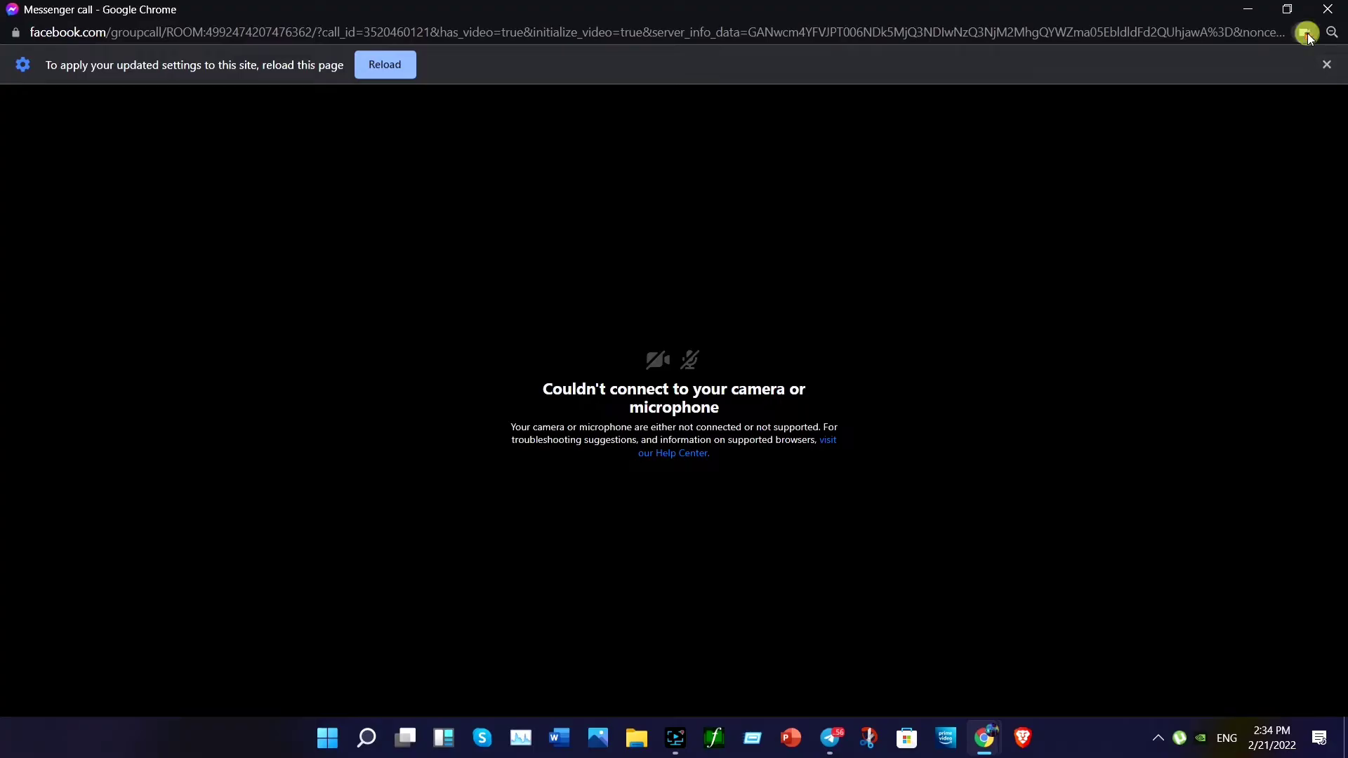
pyautogui.click(1304, 32)
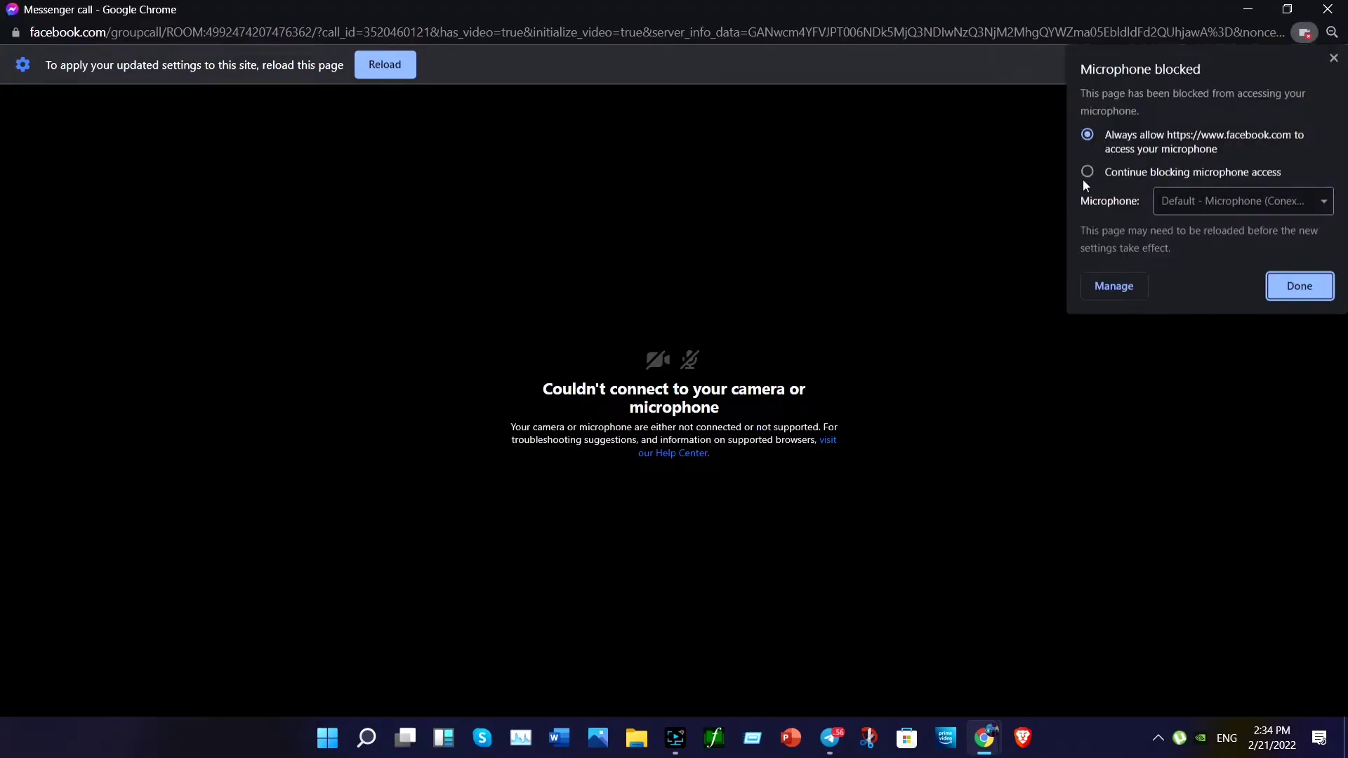
pyautogui.moveTo(1236, 210)
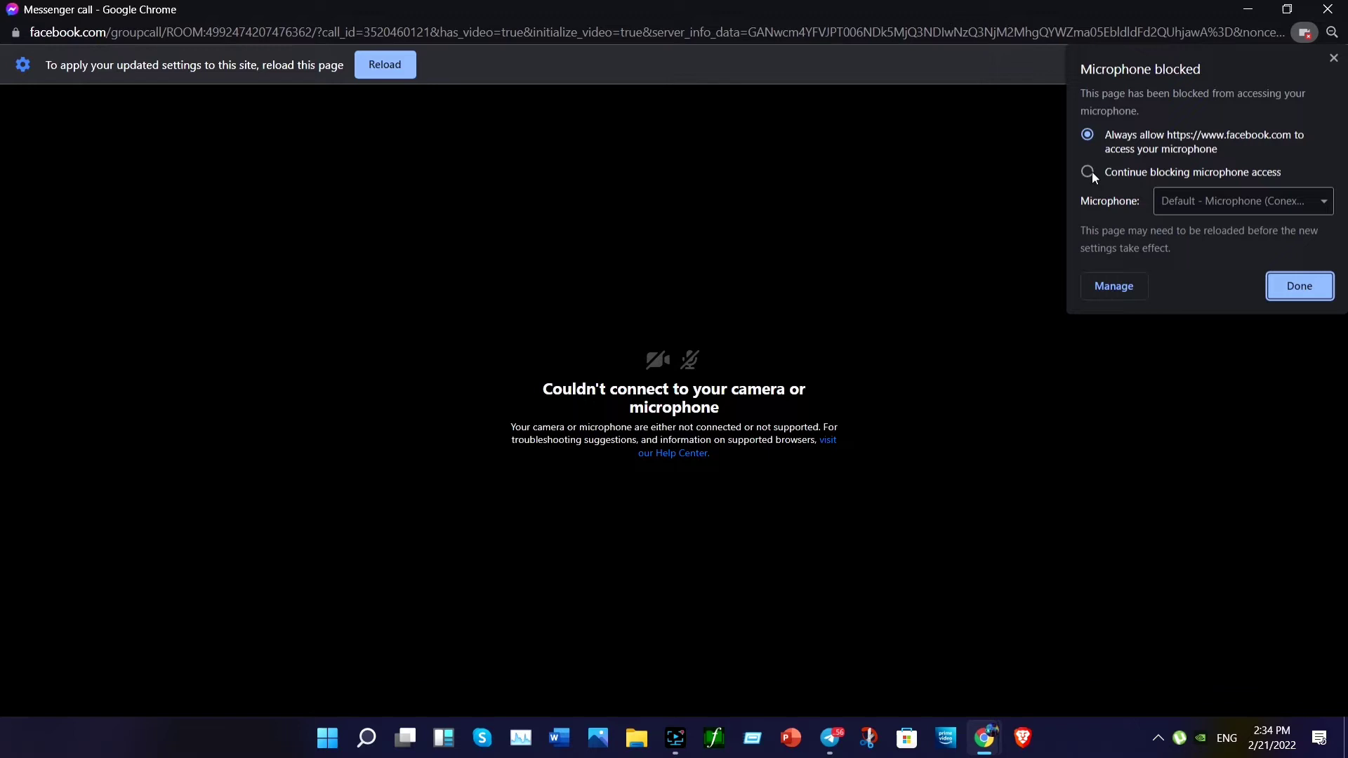
pyautogui.click(1087, 134)
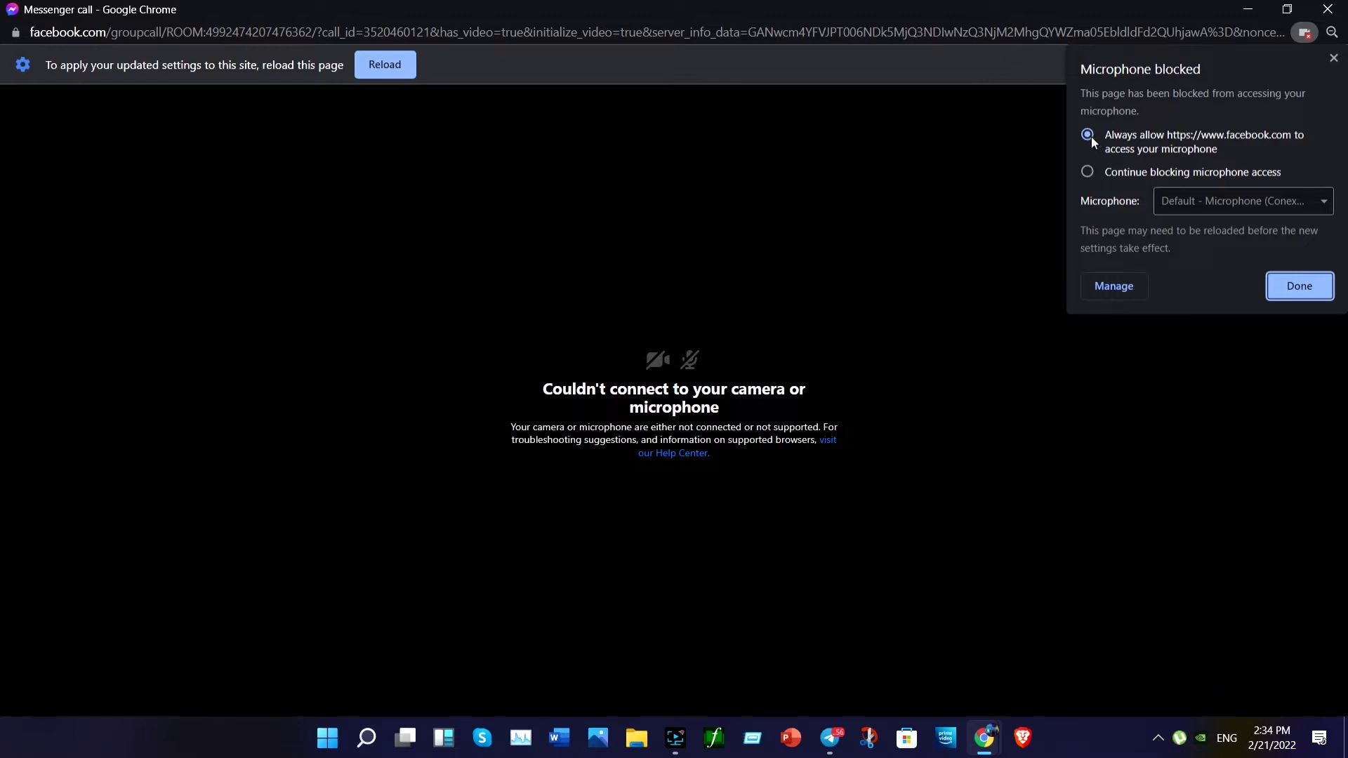
pyautogui.click(1087, 172)
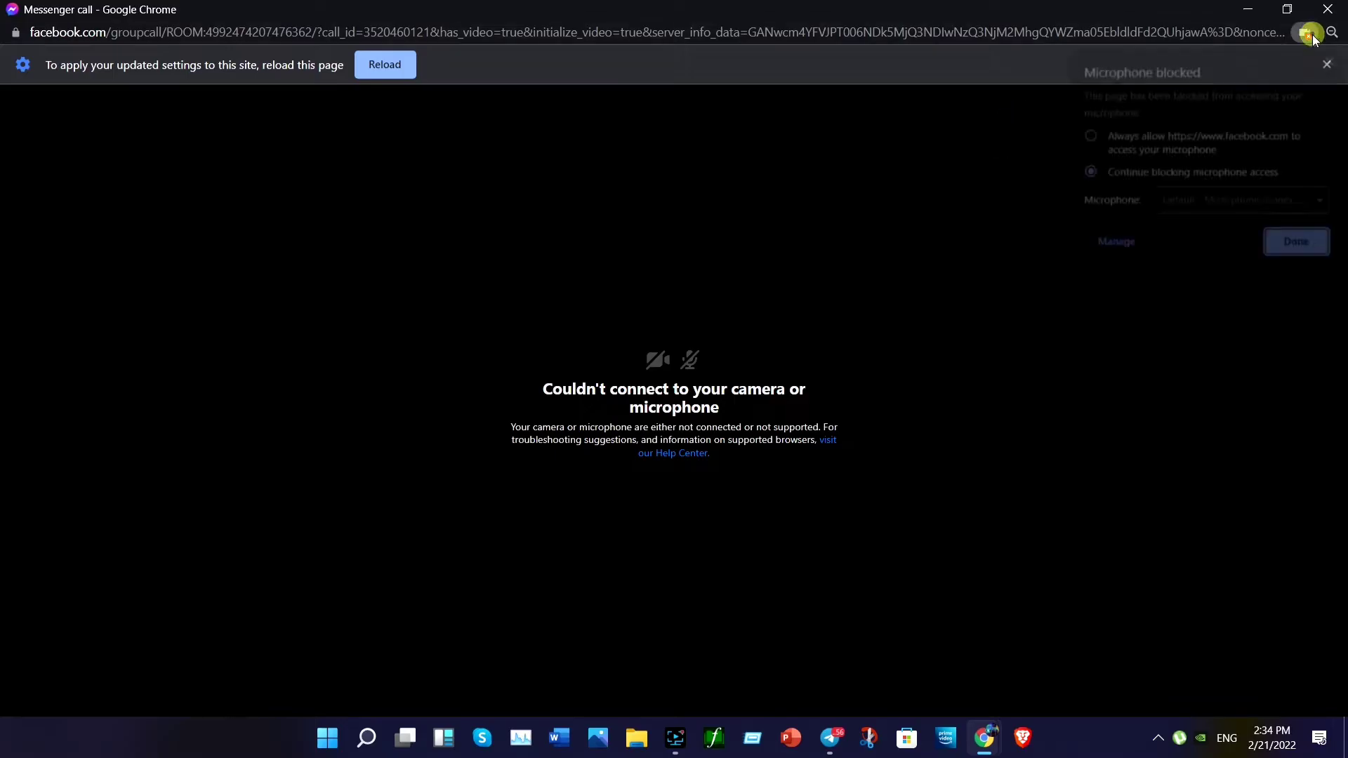
pyautogui.click(1087, 134)
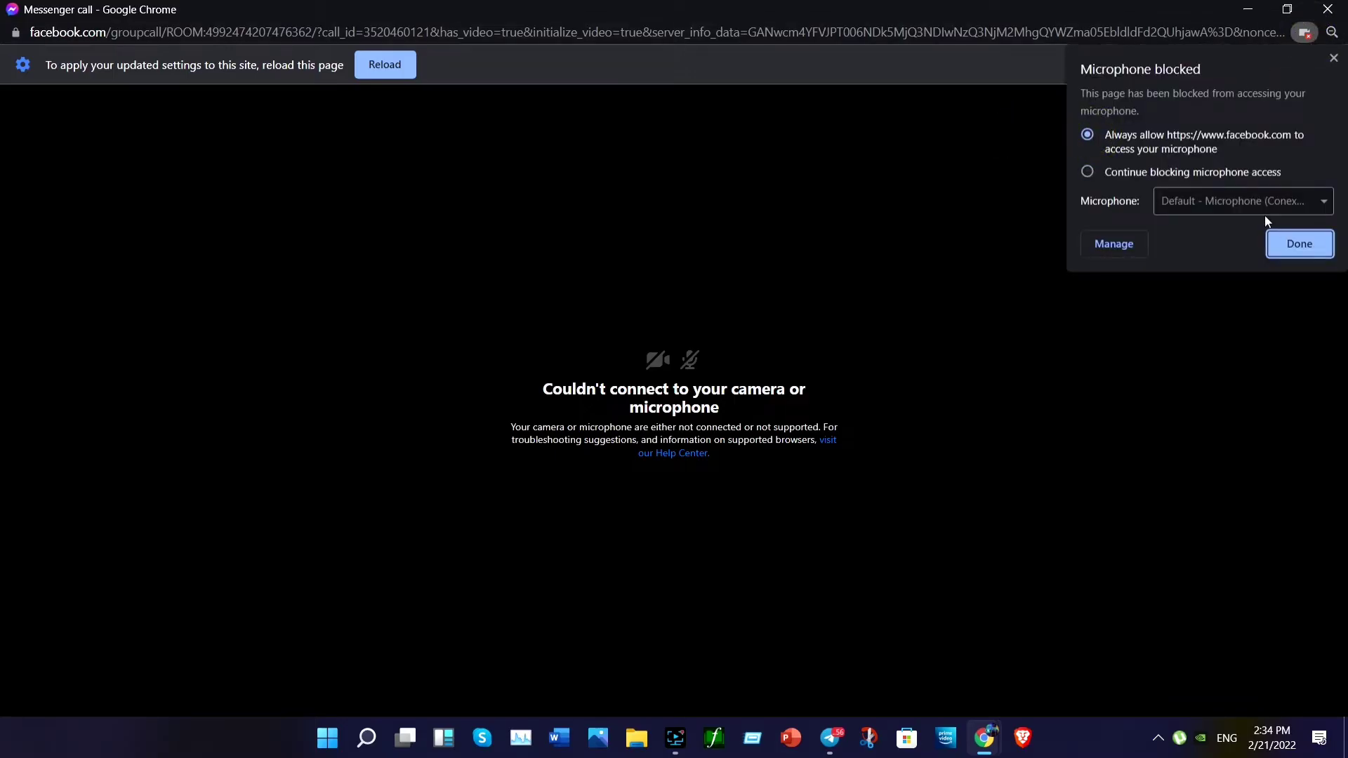
pyautogui.click(1299, 244)
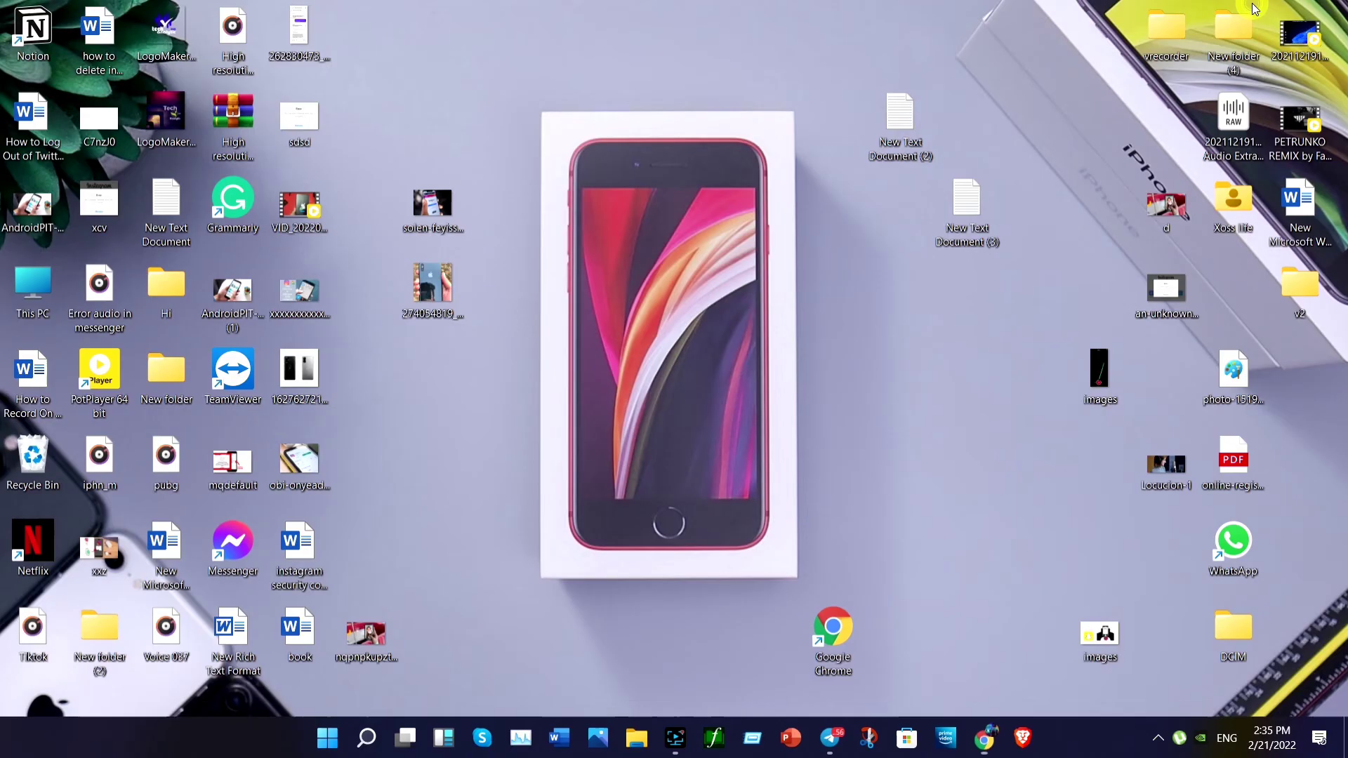
pyautogui.moveTo(1254, 9)
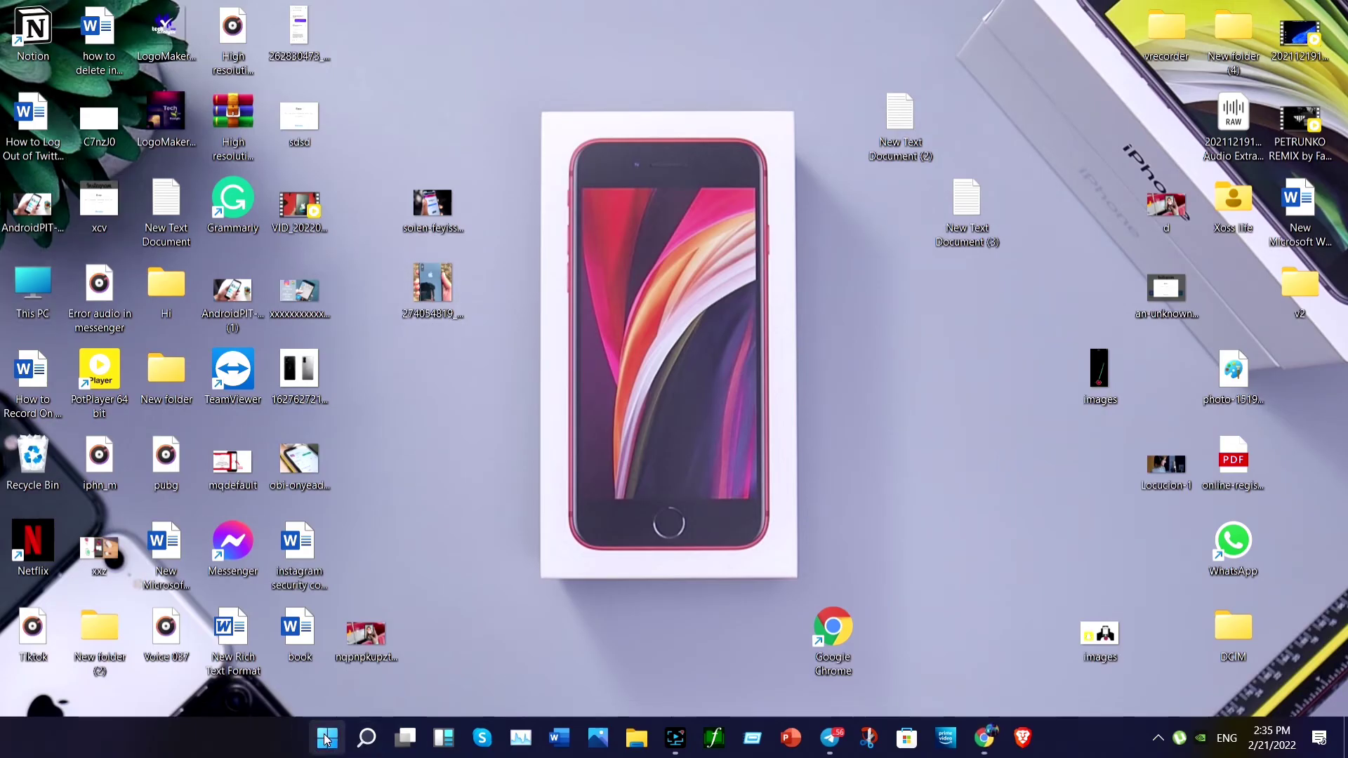
# Launch the Settings app from the Start menu's pinned apps
pyautogui.click(326, 739)
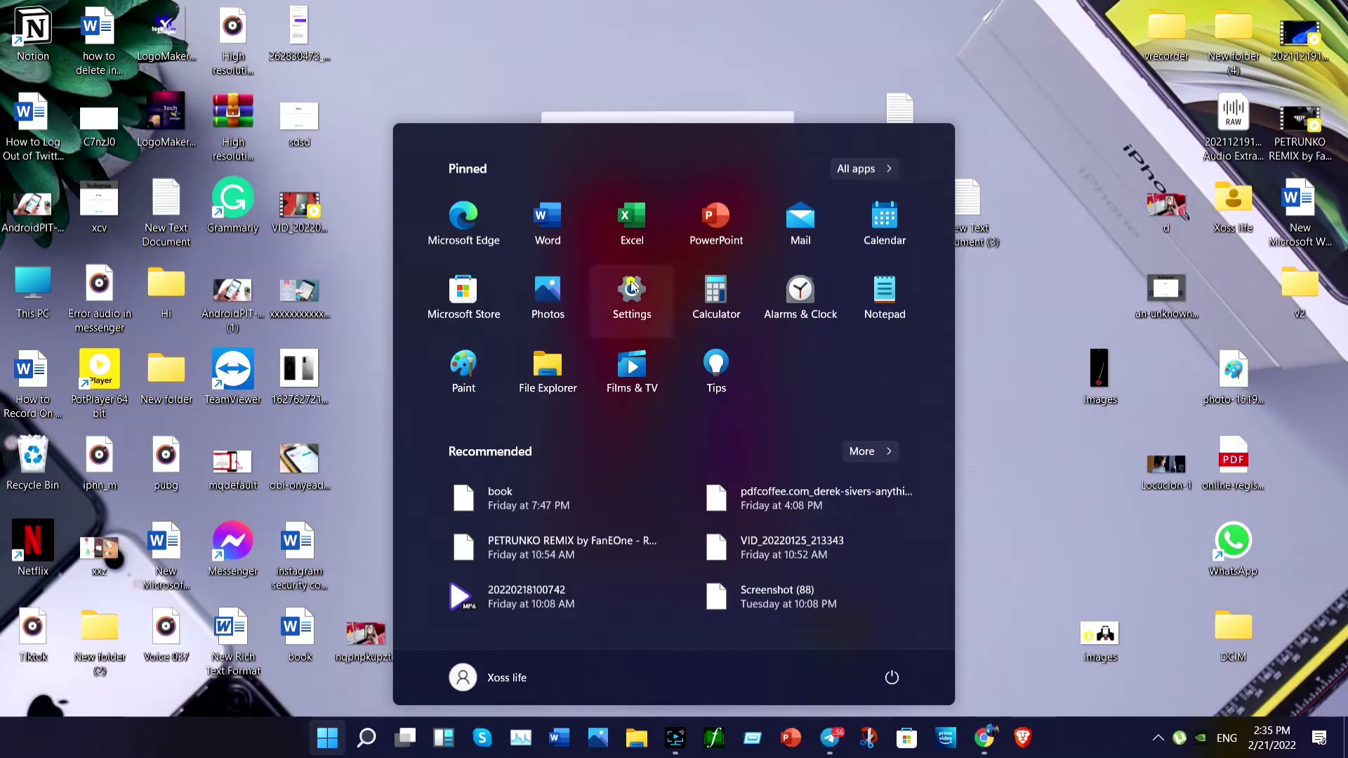
pyautogui.click(631, 296)
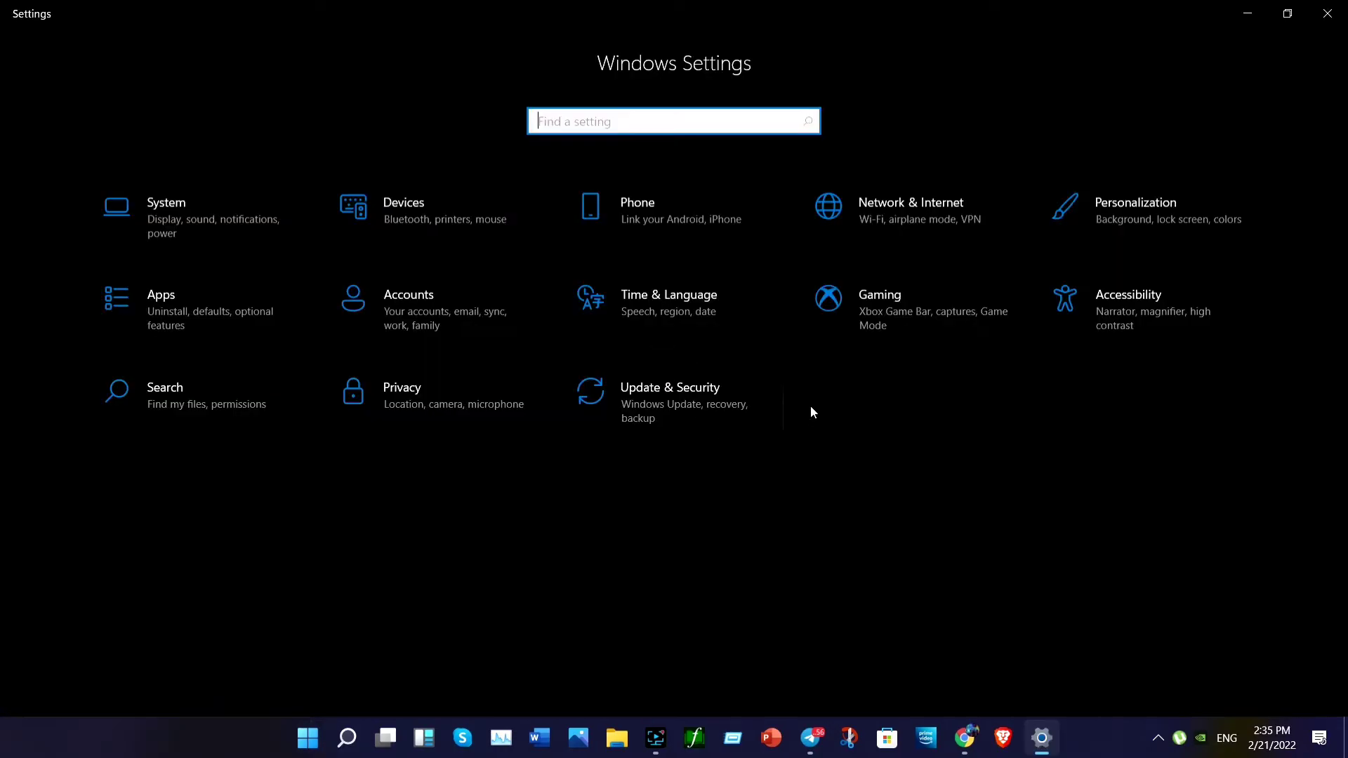
pyautogui.moveTo(421, 349)
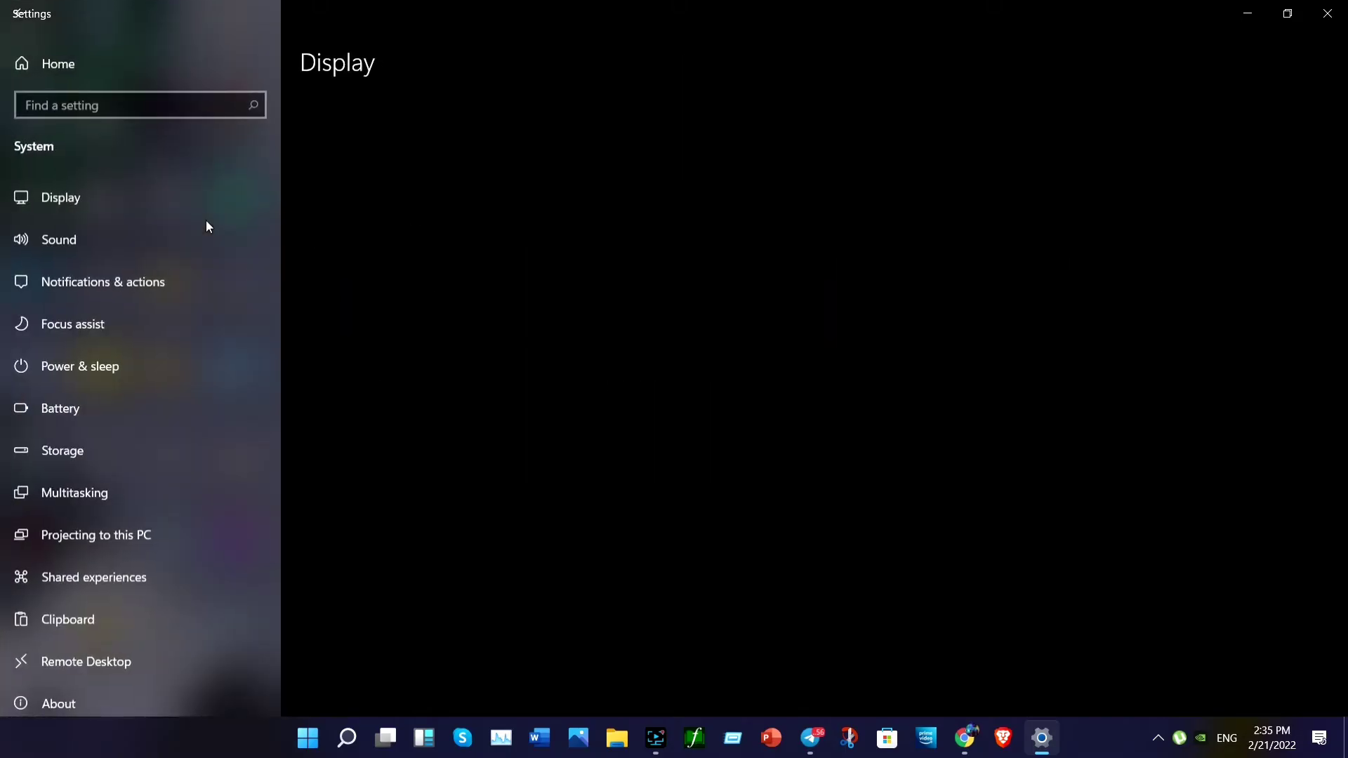
# Go to System > Sound and follow 'Microphone privacy settings' under Related Settings
pyautogui.click(58, 239)
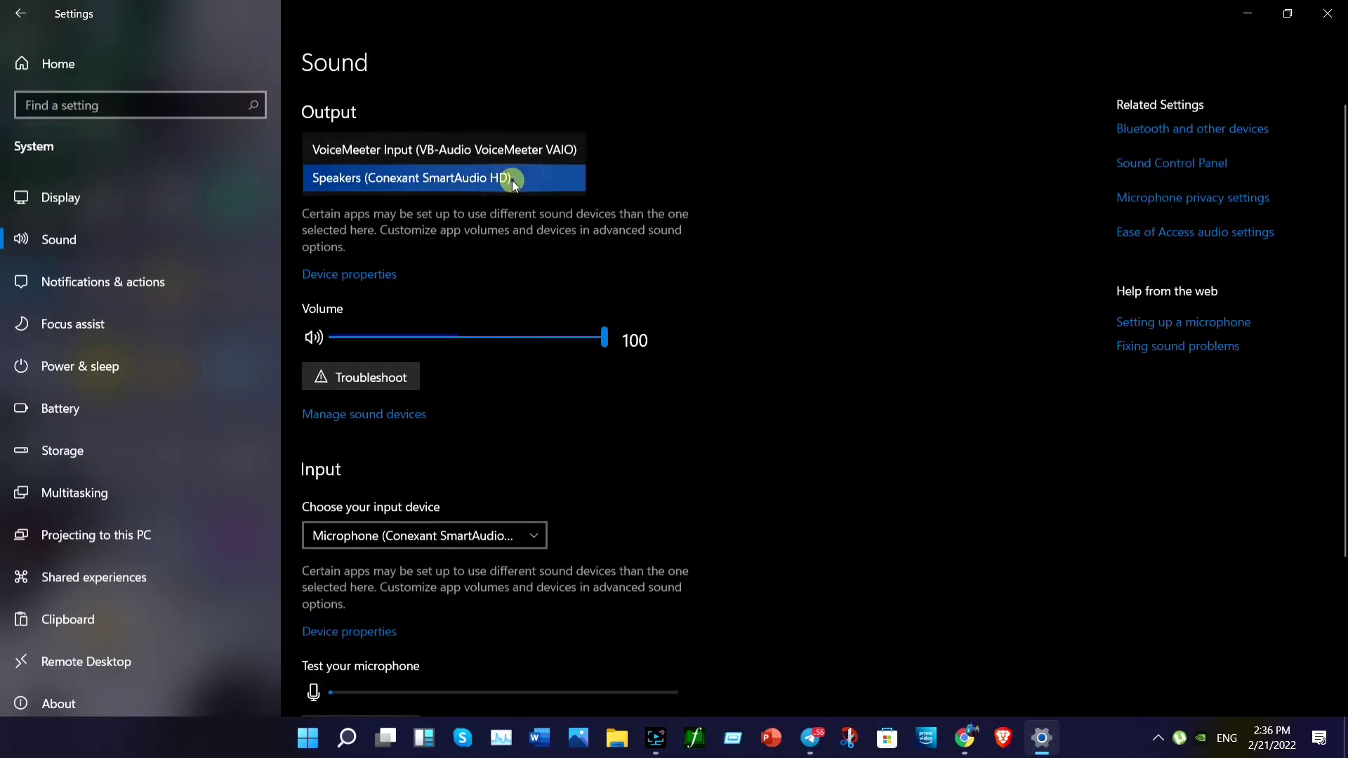
pyautogui.click(444, 177)
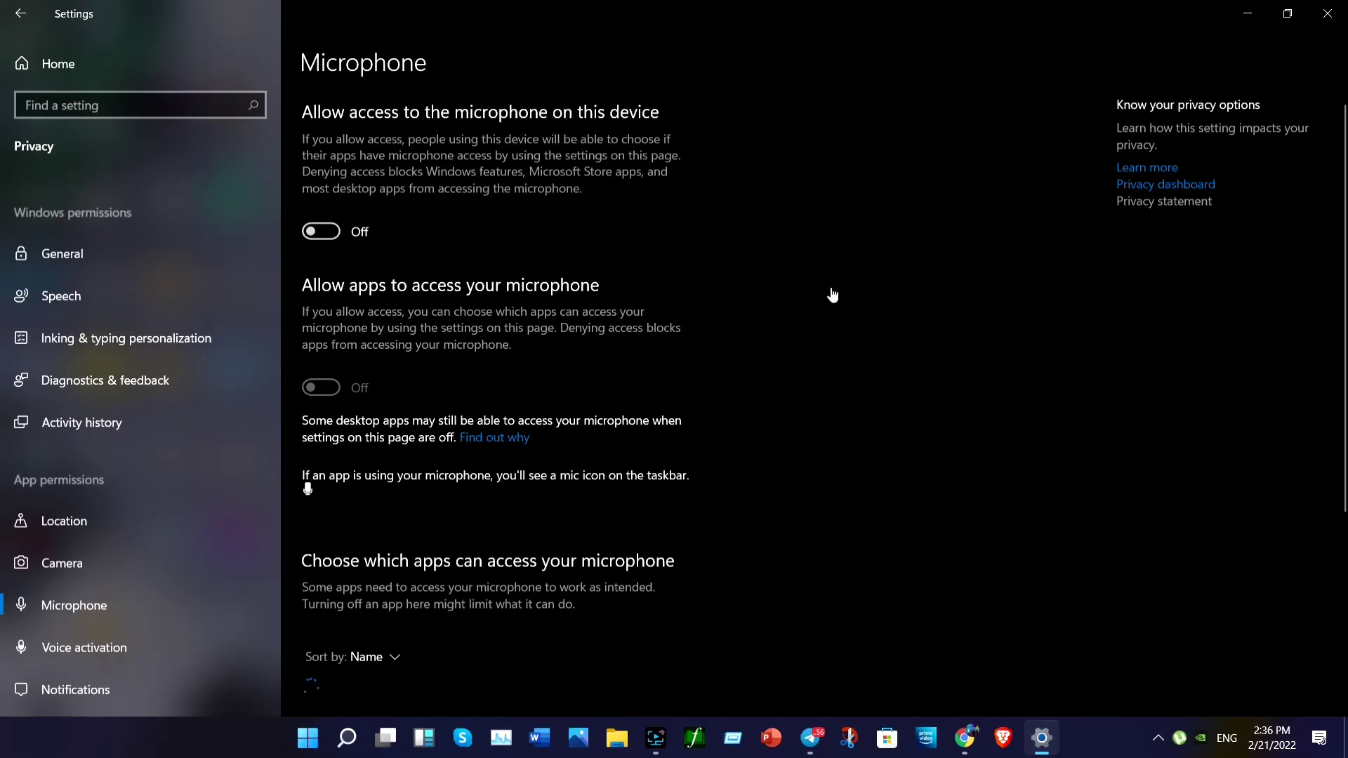
# Turn on 'Allow apps to access your microphone' and desktop apps' access, then check Chrome
pyautogui.click(321, 231)
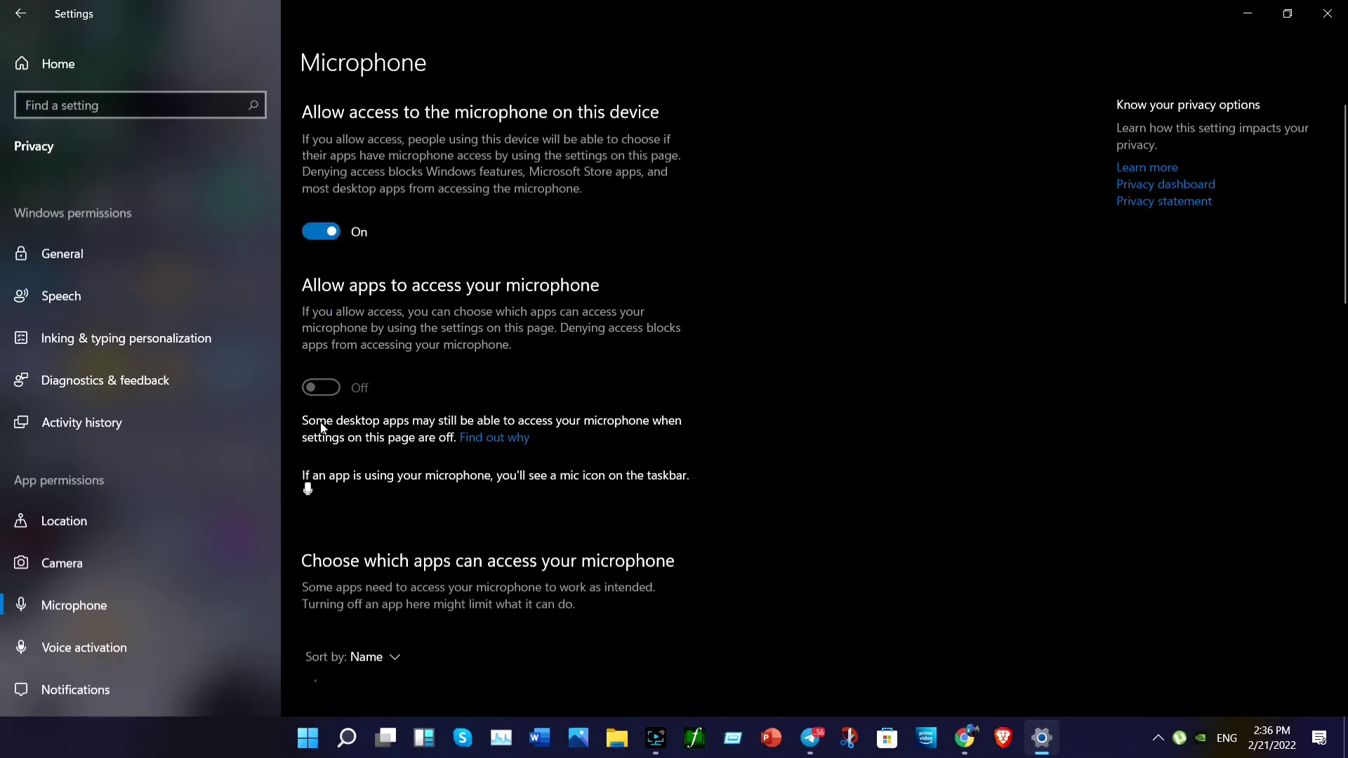
pyautogui.click(321, 387)
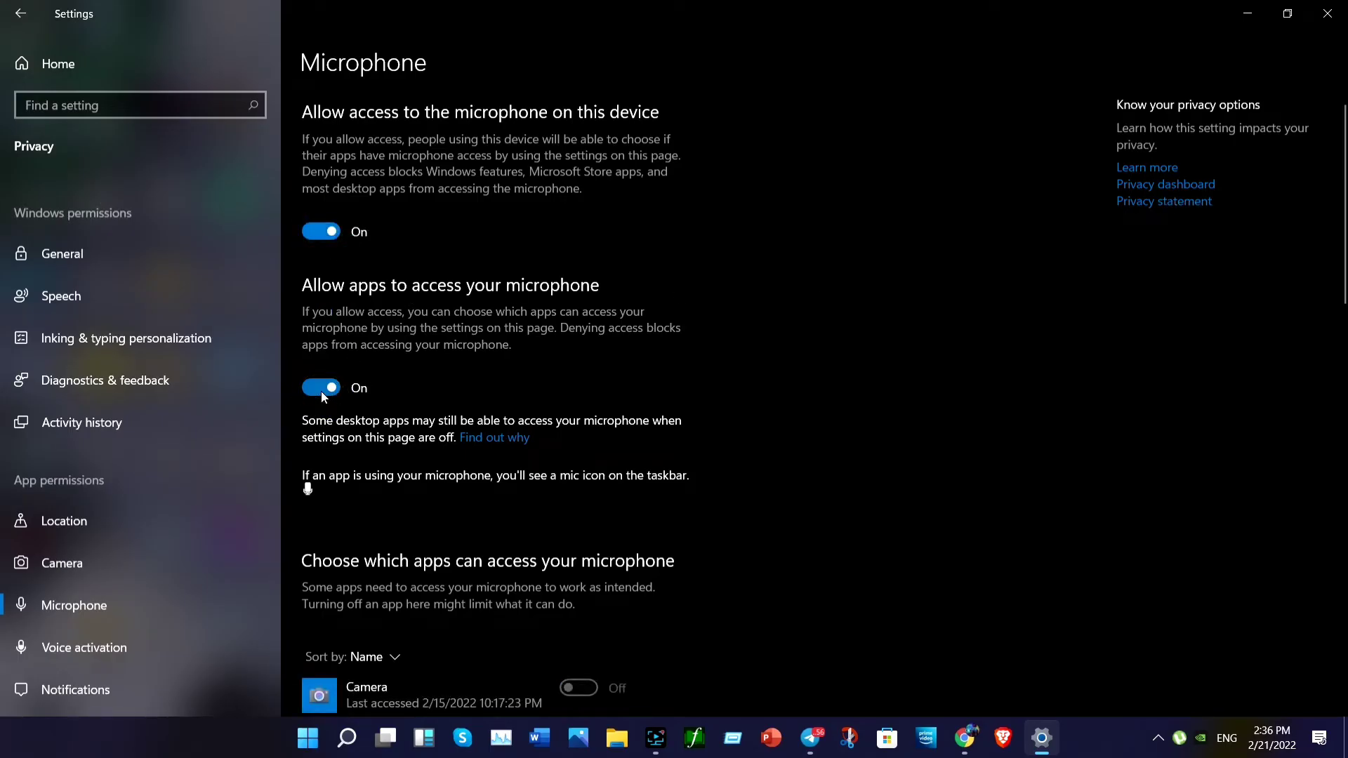
pyautogui.scroll(-3)
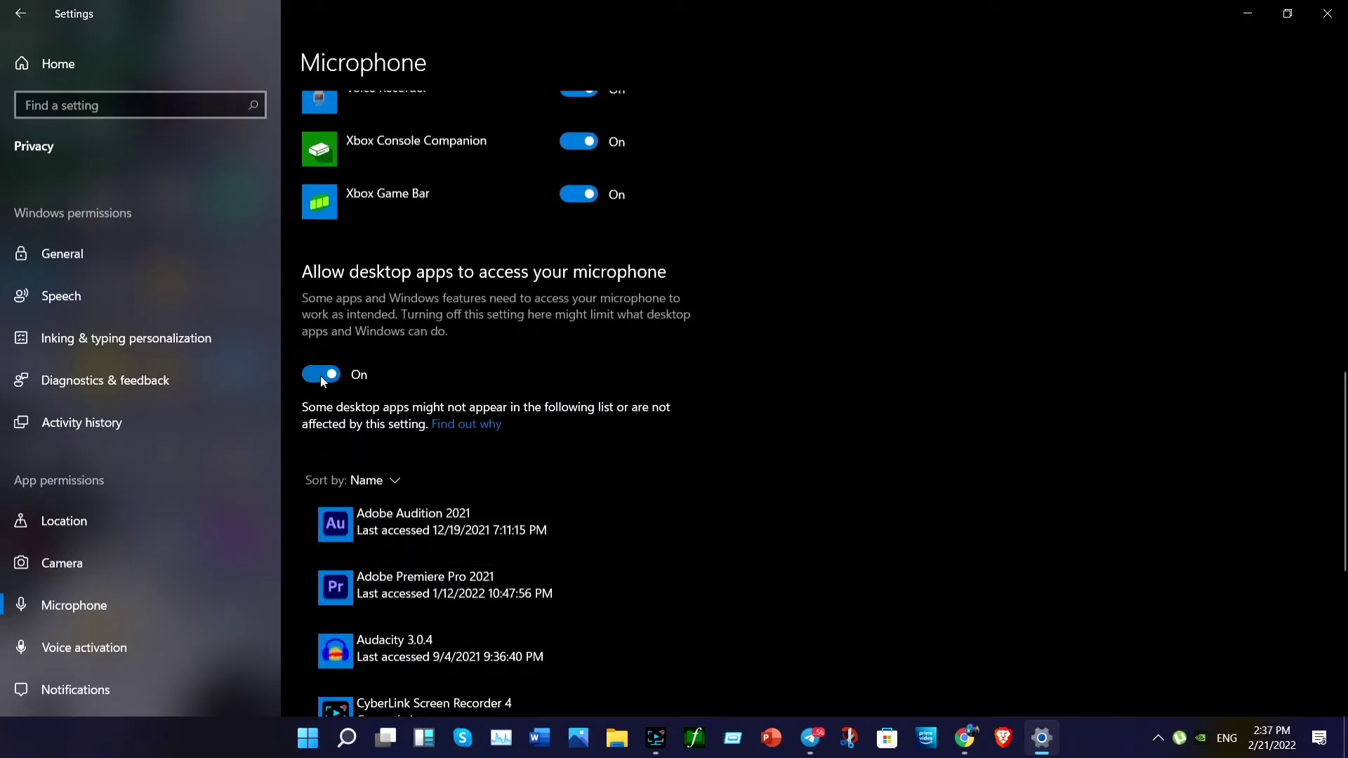
pyautogui.click(321, 375)
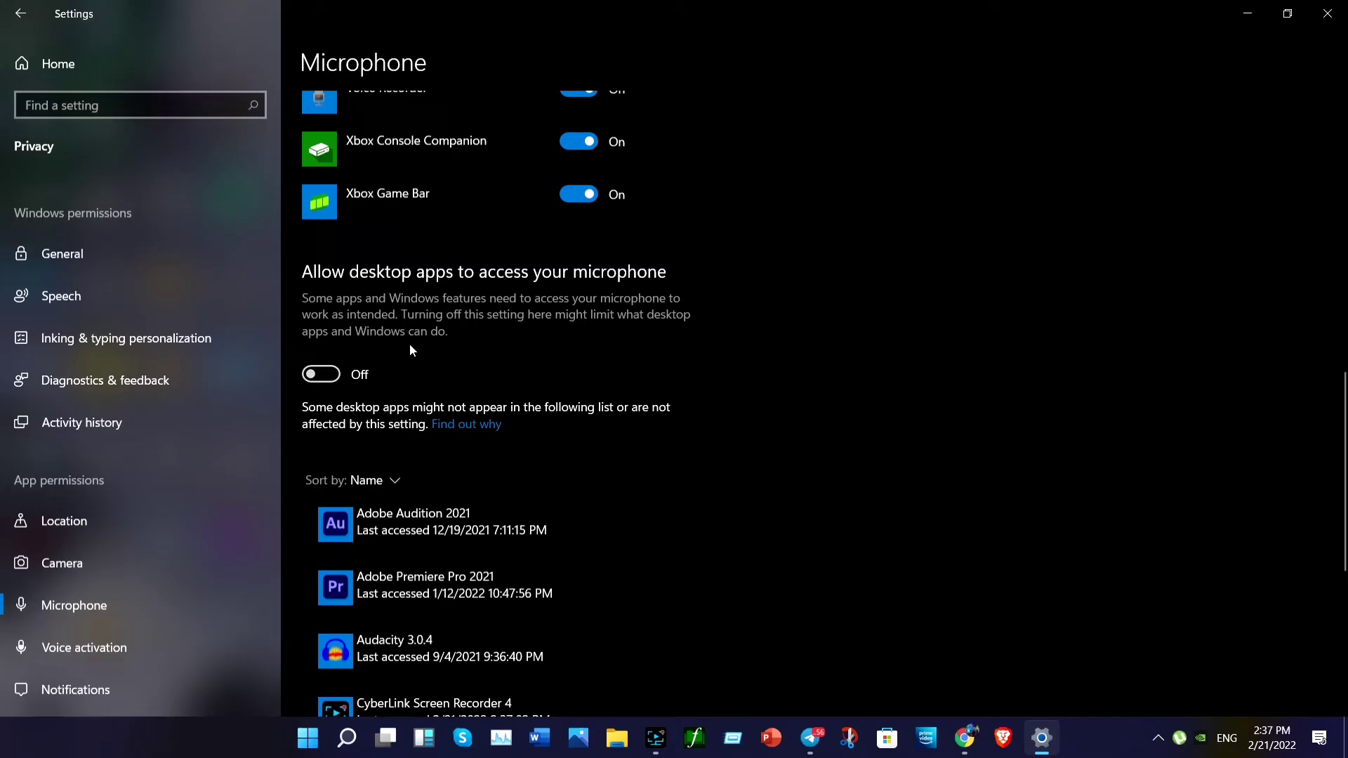
pyautogui.scroll(-3)
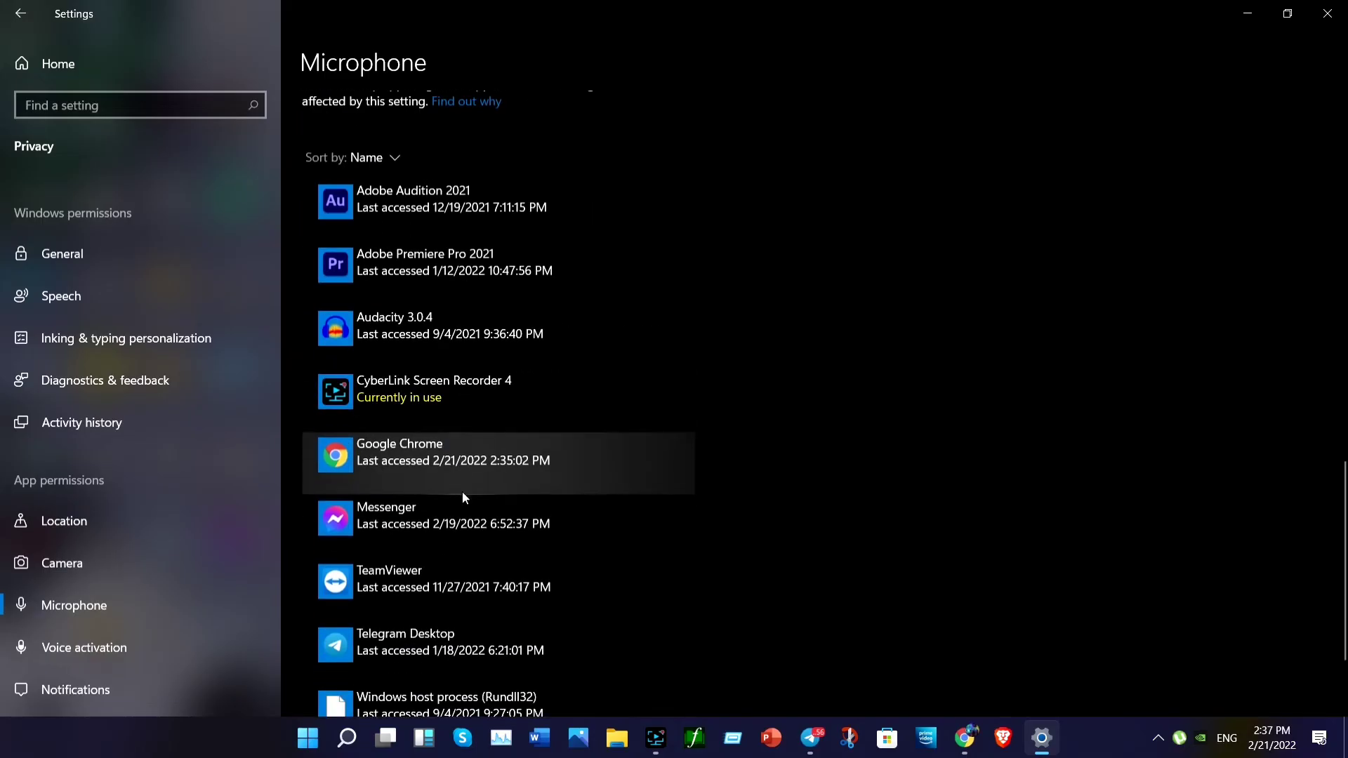
pyautogui.moveTo(431, 475)
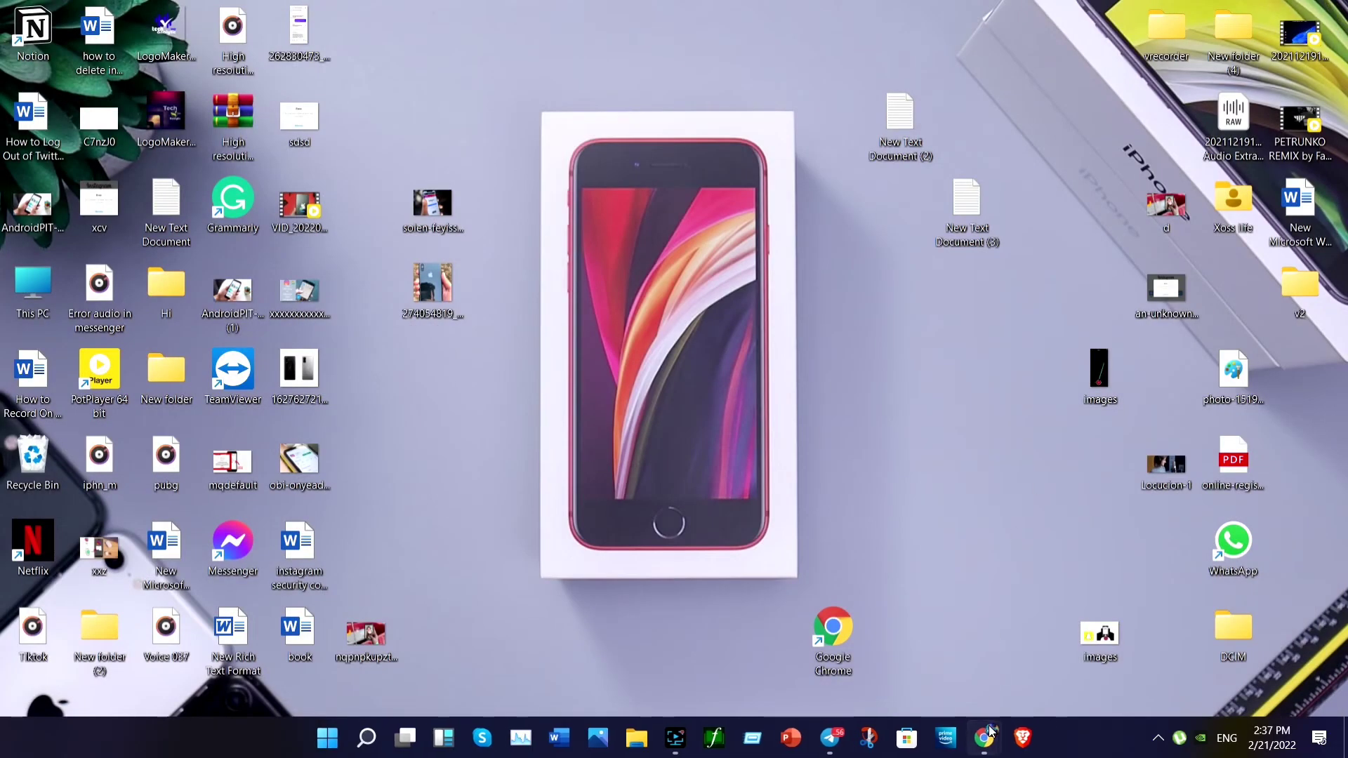
# Close the failed Messenger call window from Chrome's taskbar thumbnails
pyautogui.click(985, 738)
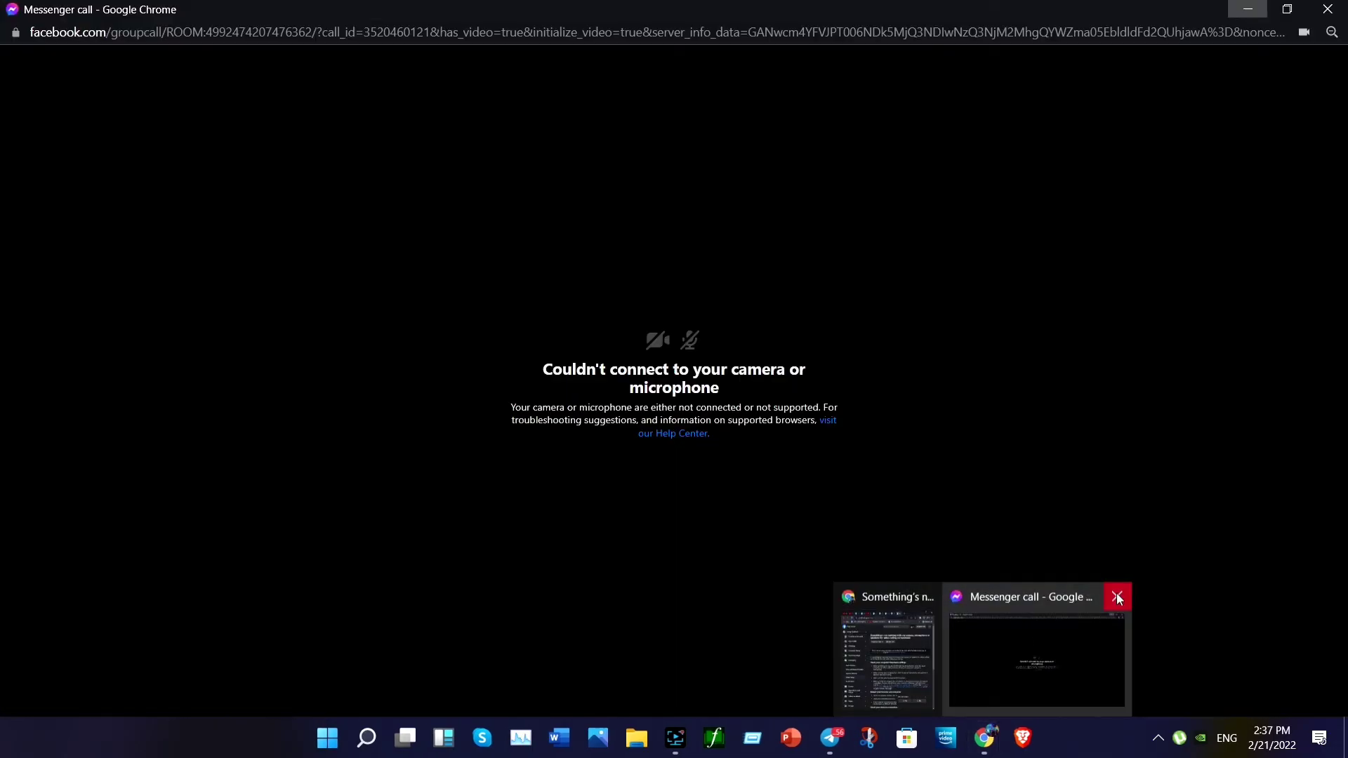
pyautogui.click(1117, 597)
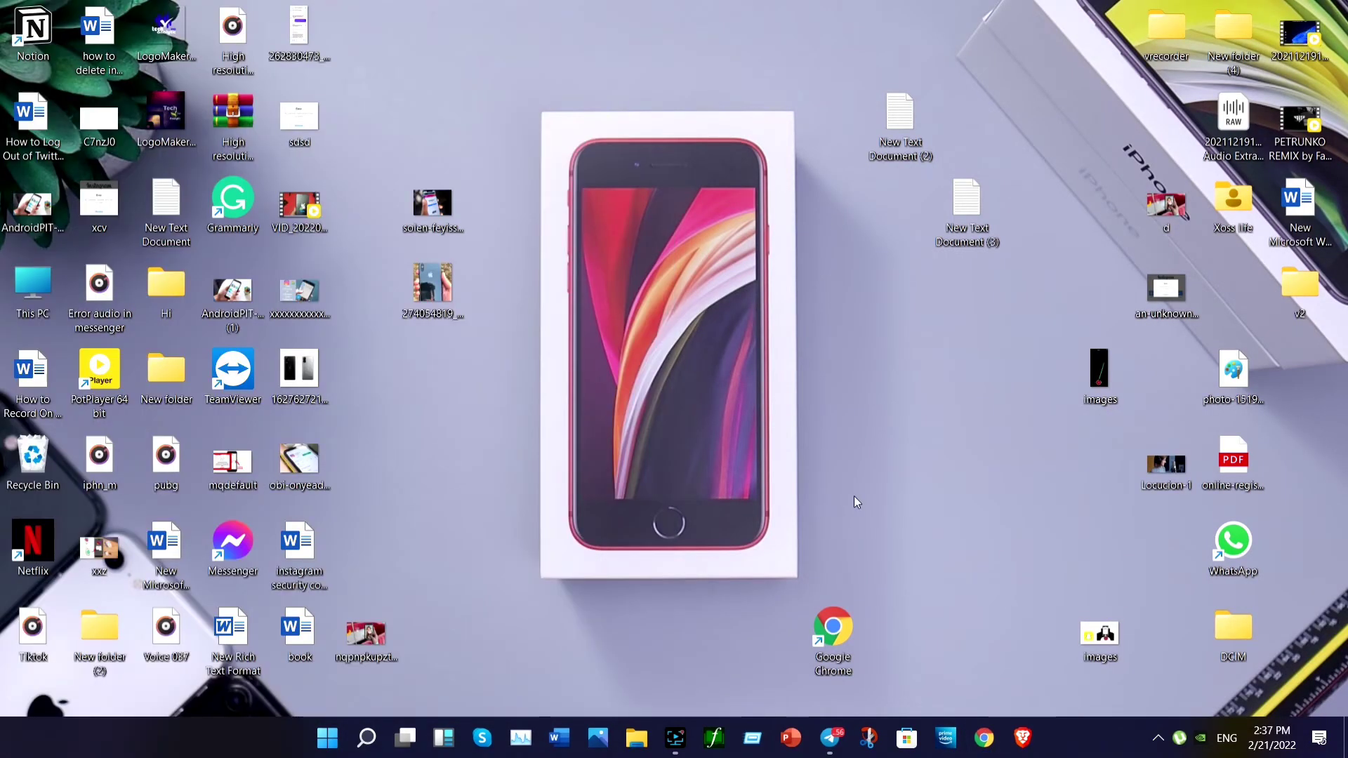
# Relaunch Chrome and go to Settings through the three-dot menu
pyautogui.click(984, 738)
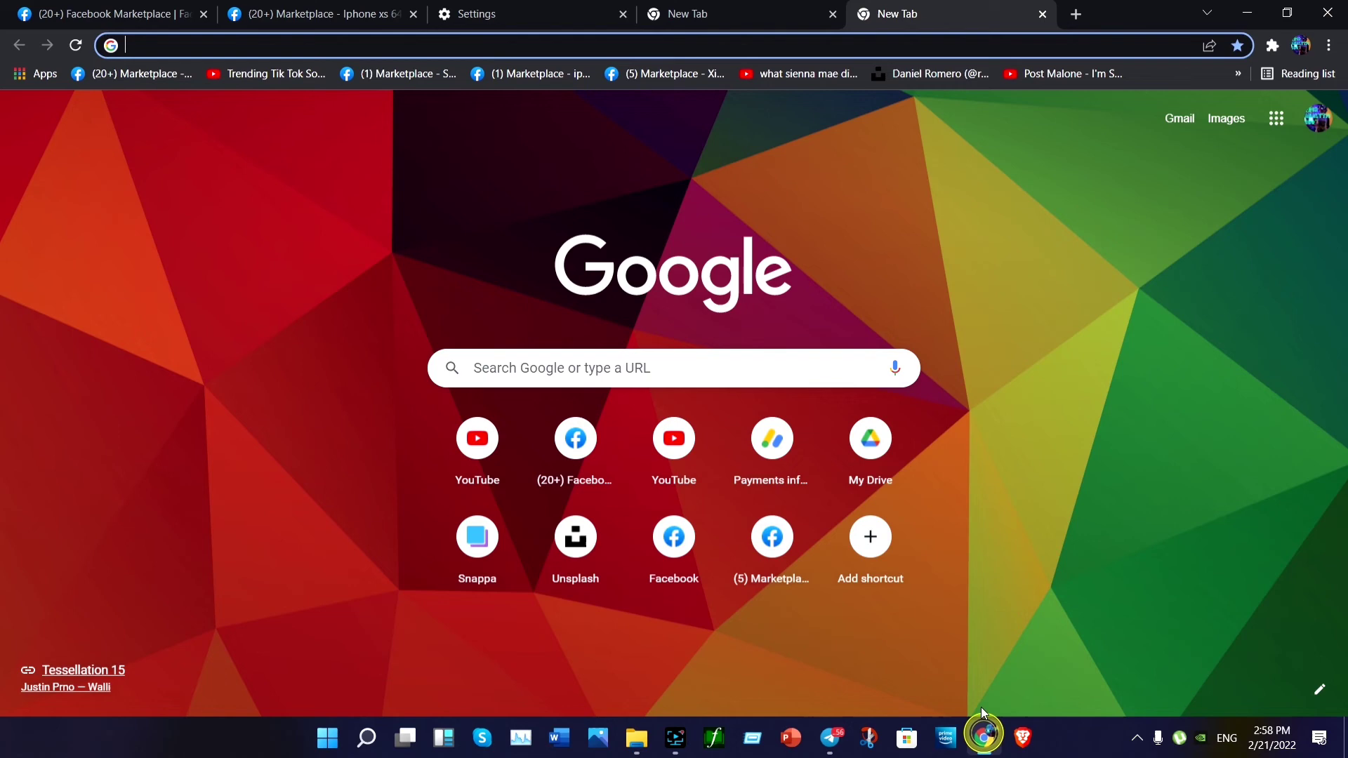
pyautogui.click(1327, 45)
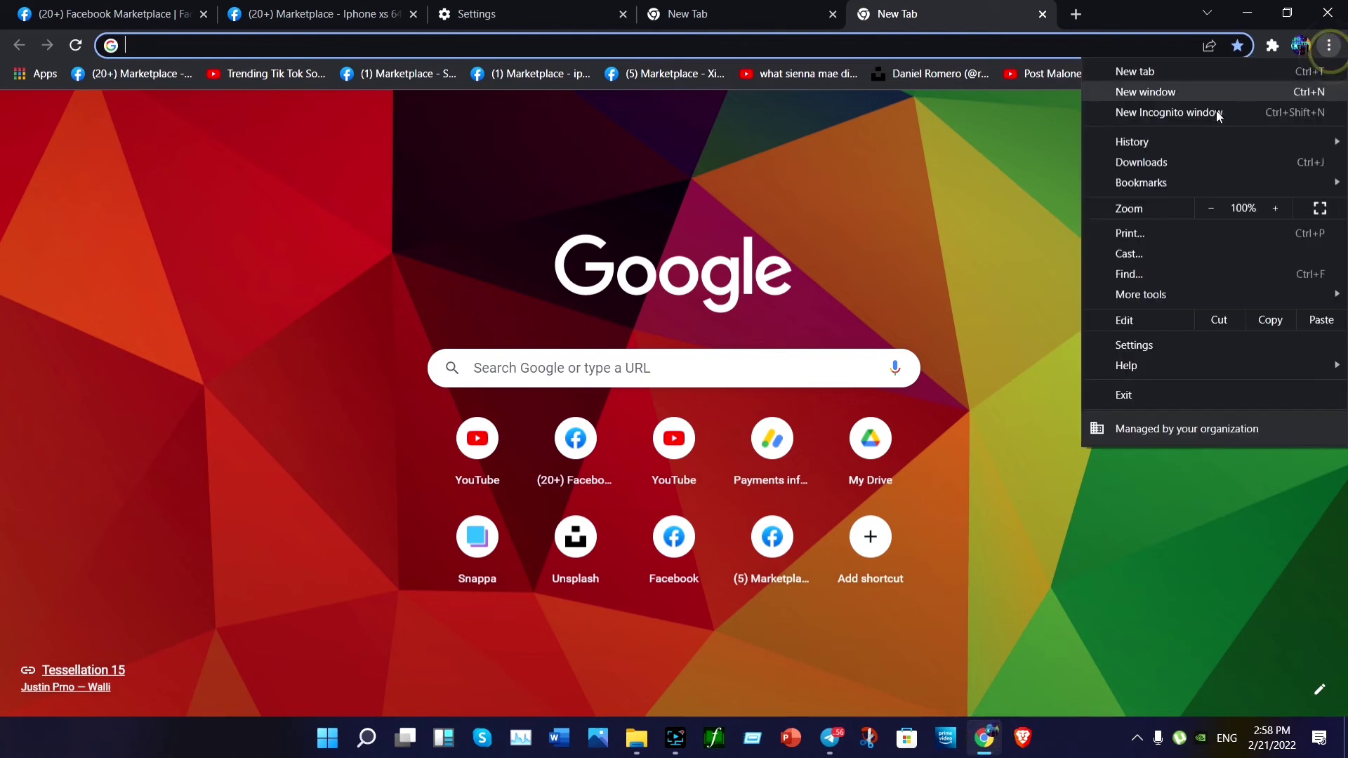
pyautogui.click(1133, 345)
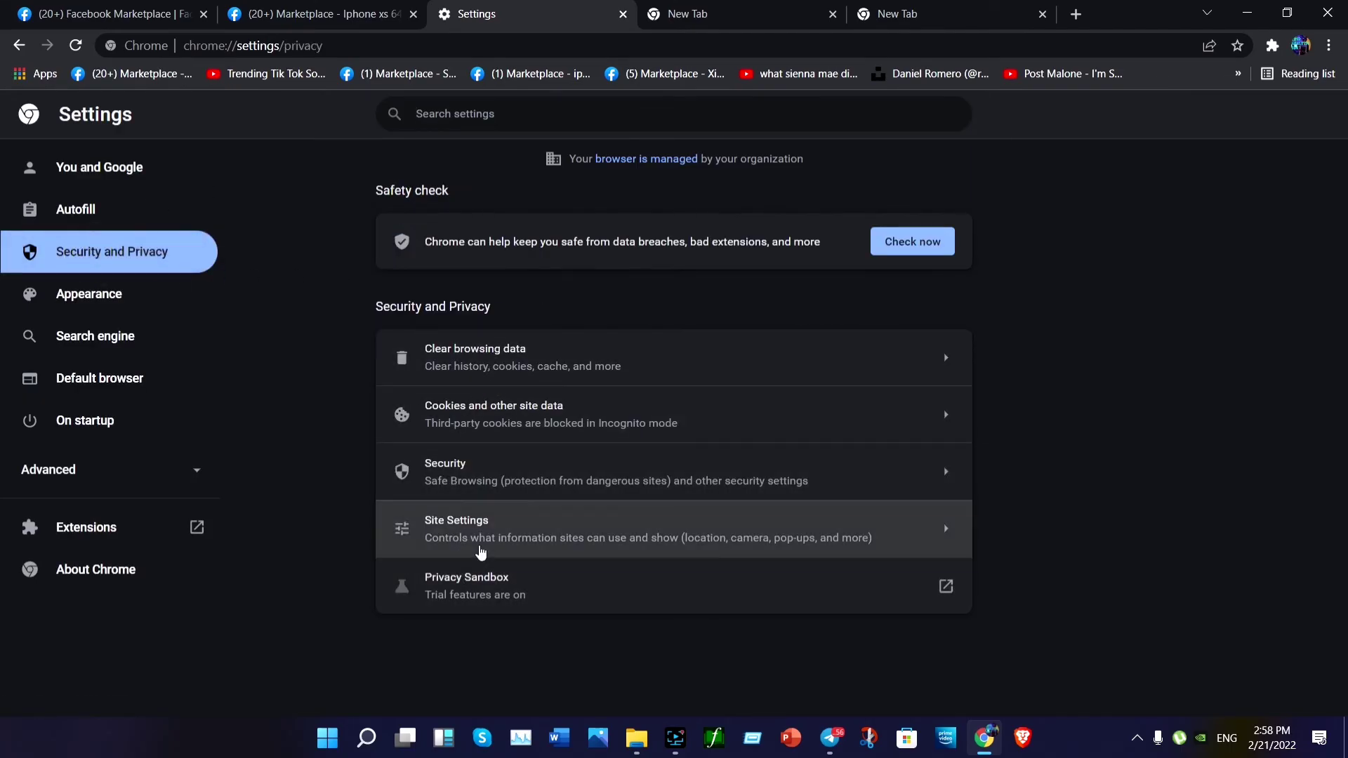
# In Site Settings > Microphone, allow facebook.com to use the microphone
pyautogui.click(480, 528)
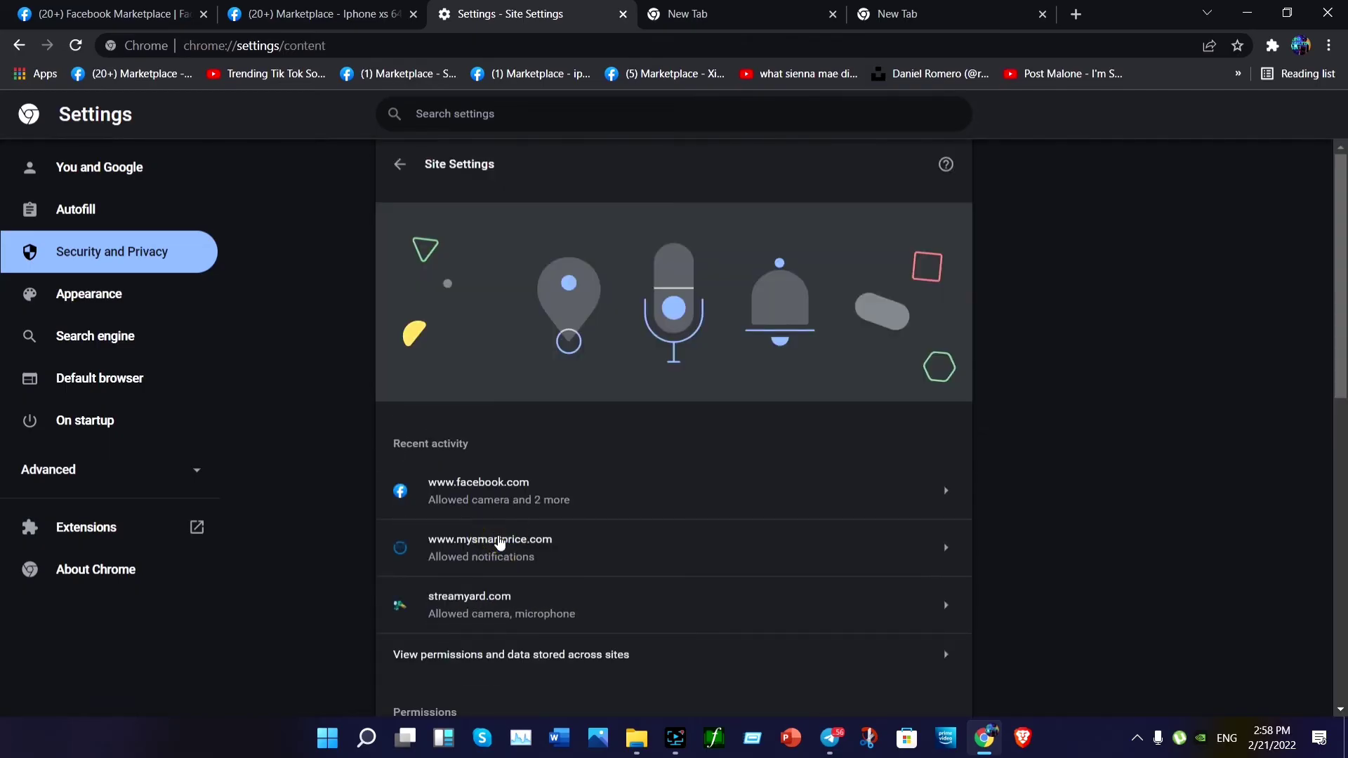
pyautogui.scroll(-3)
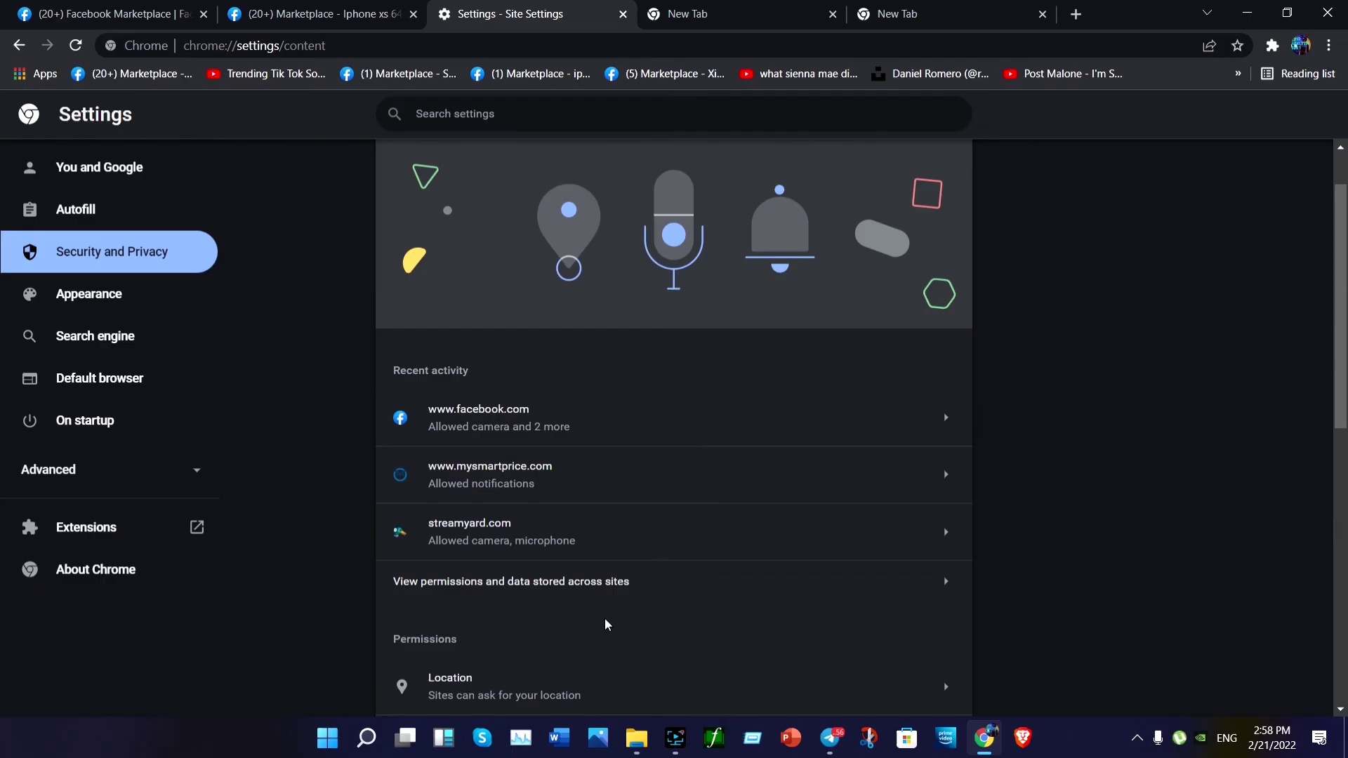
pyautogui.scroll(-3)
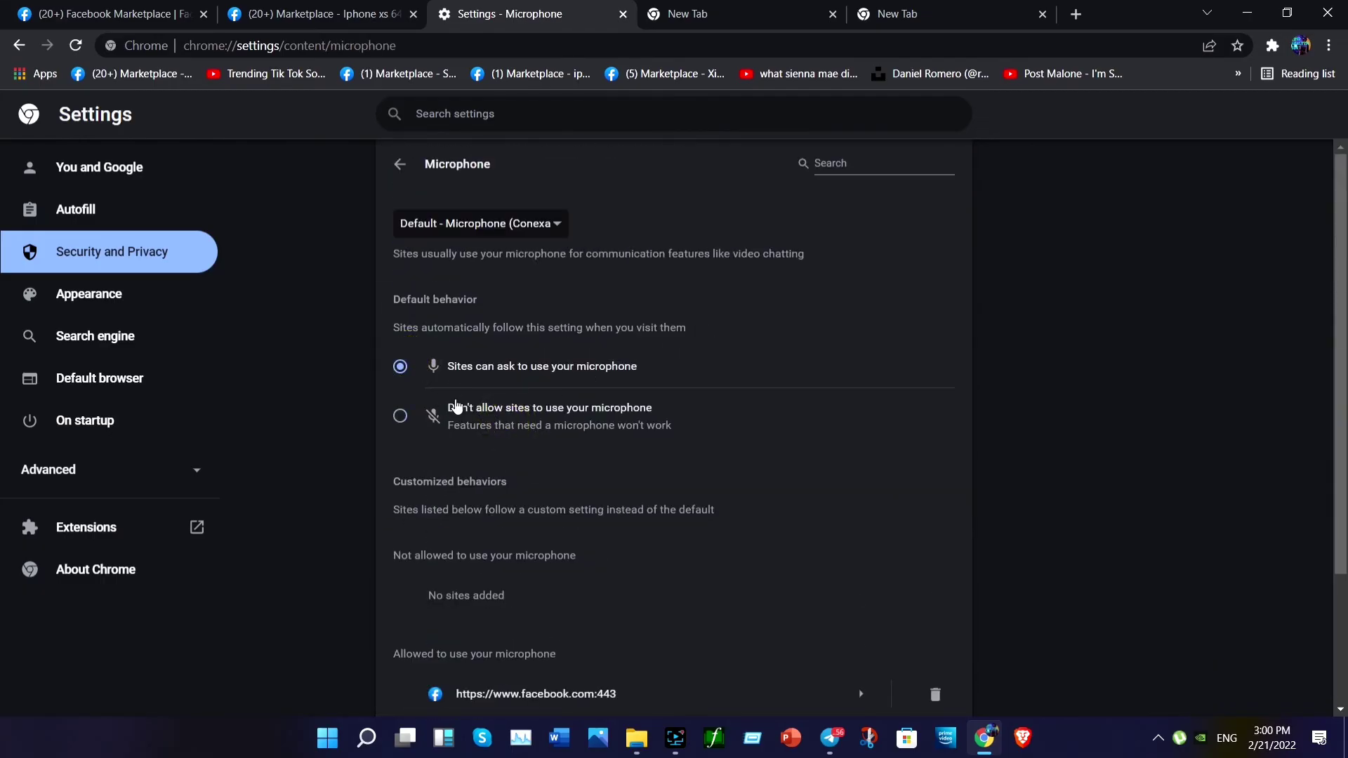
pyautogui.scroll(-3)
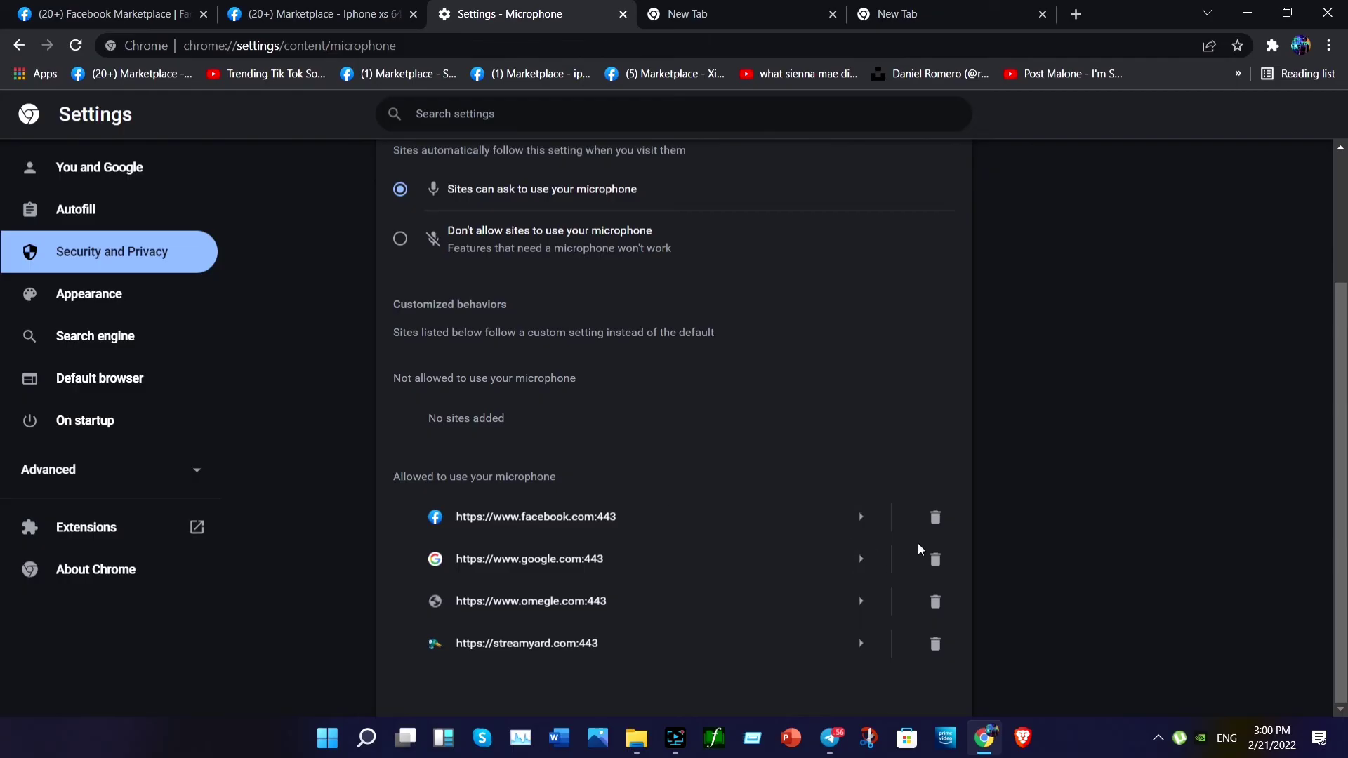
pyautogui.moveTo(604, 601)
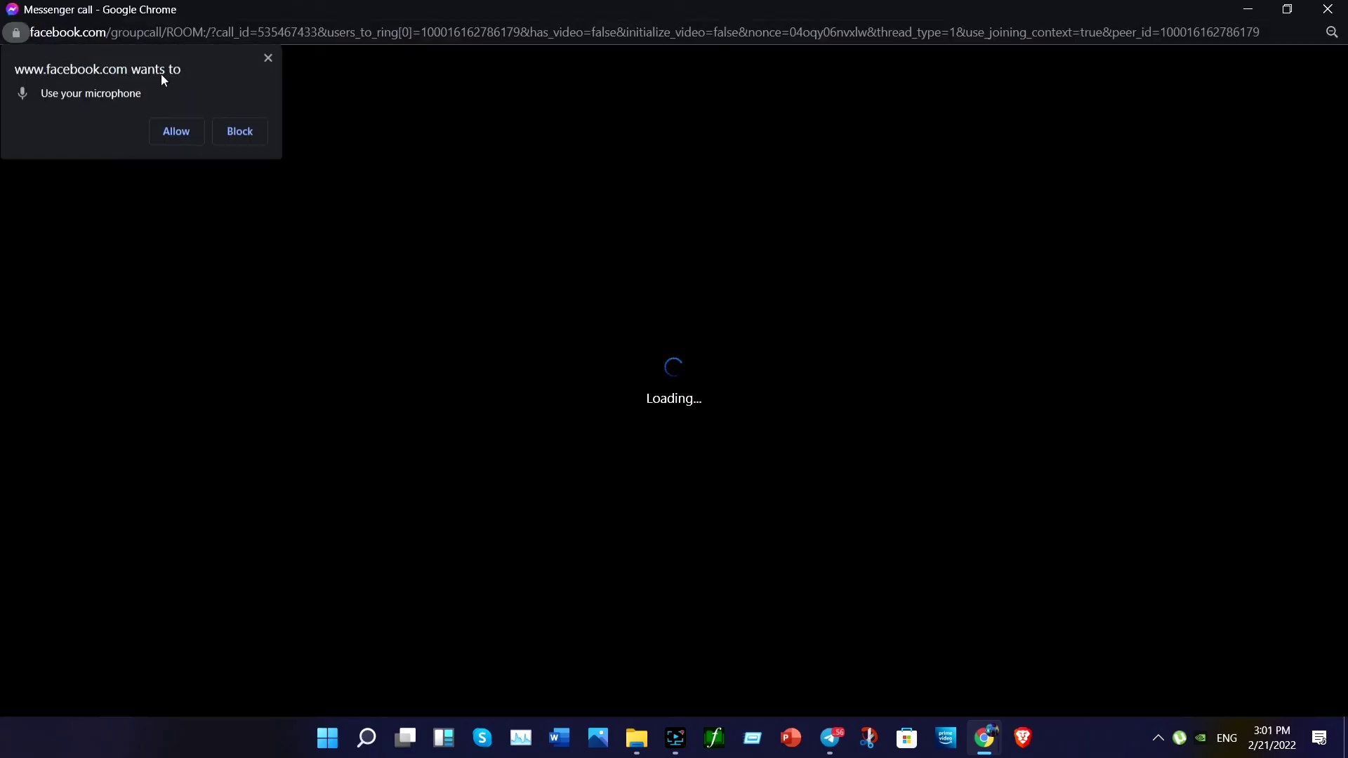
pyautogui.click(175, 131)
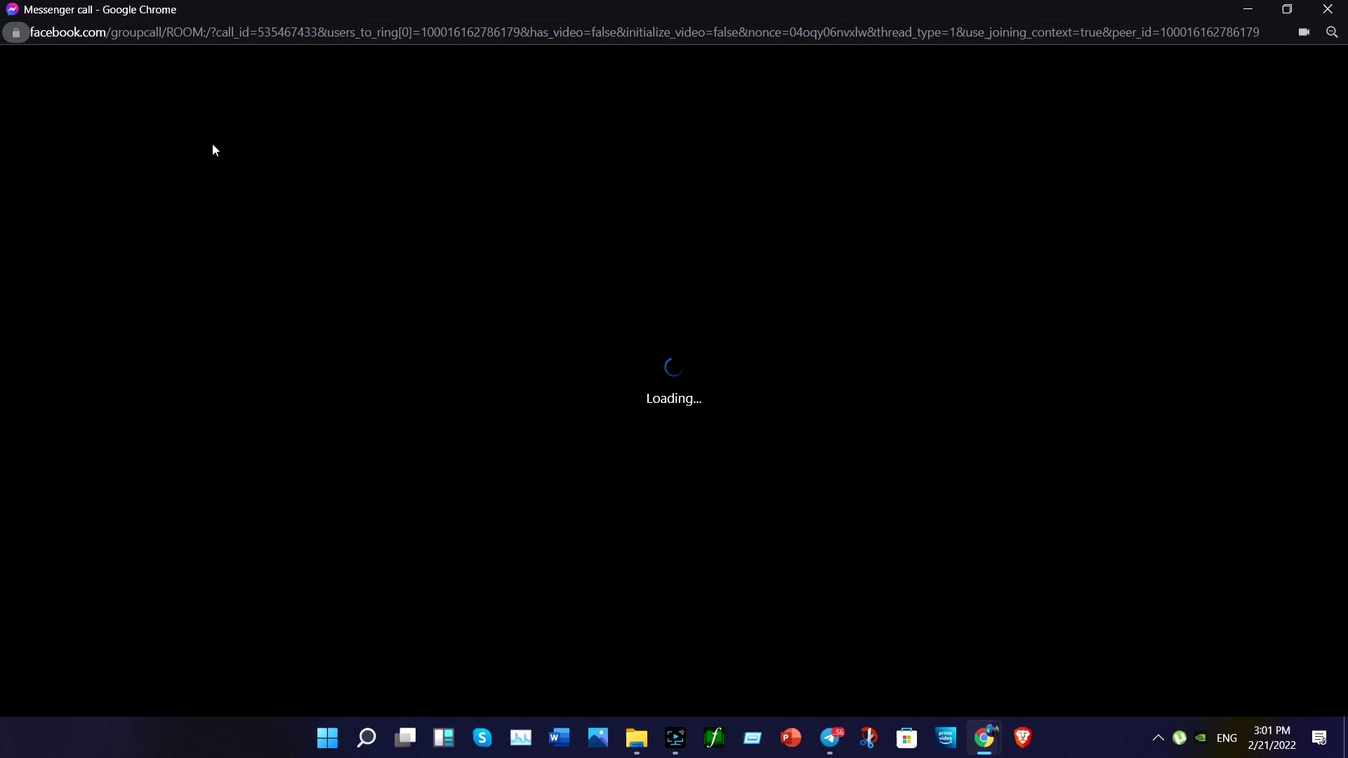